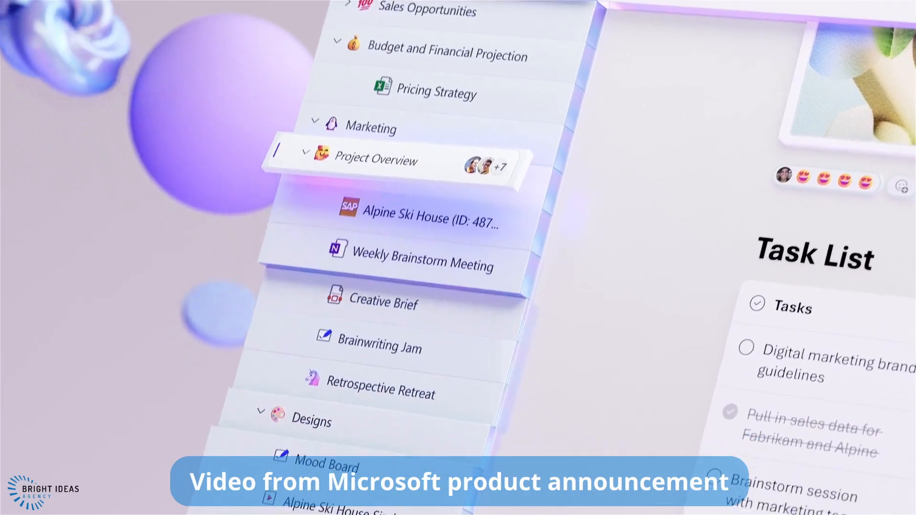
# Show the Security groups view under Active teams & groups in the admin center.
pyautogui.click(376, 160)
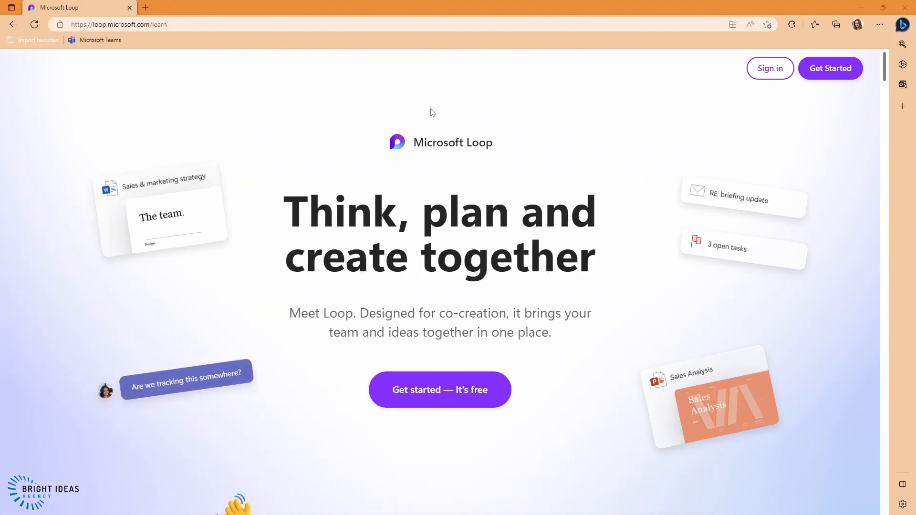
pyautogui.moveTo(739, 123)
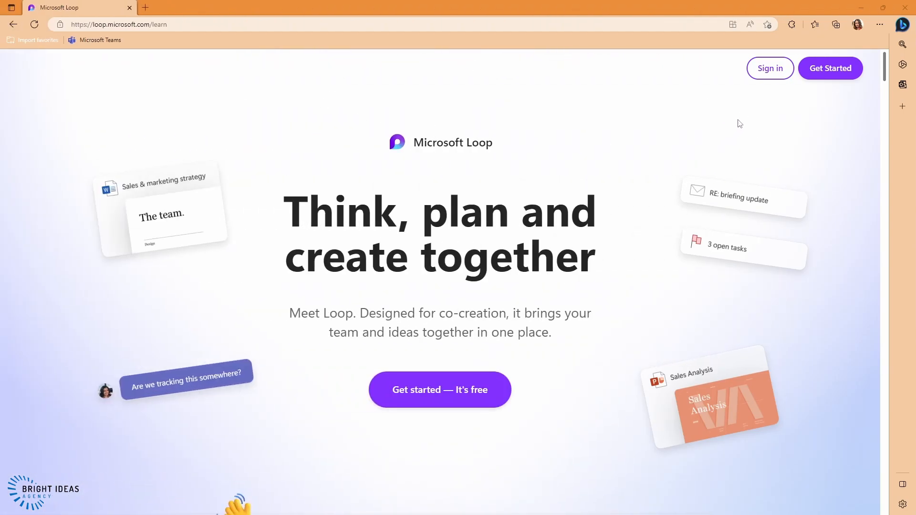
pyautogui.moveTo(756, 97)
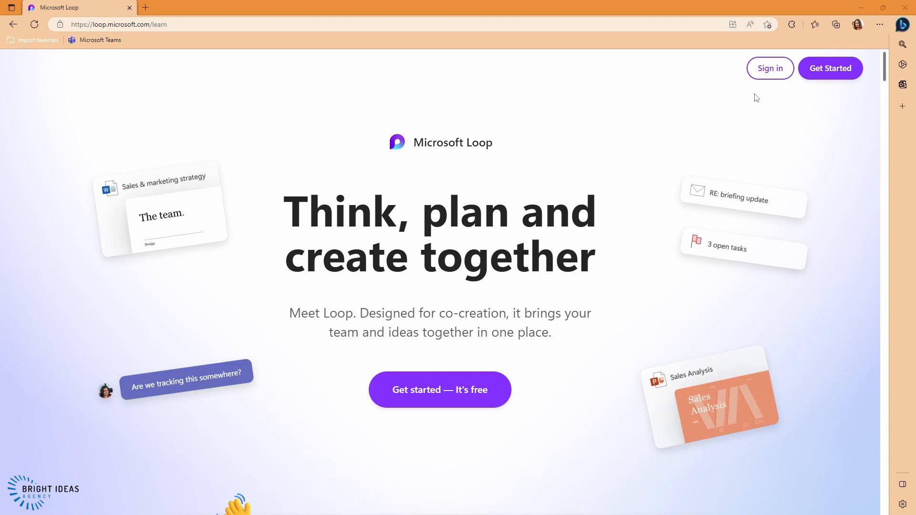
pyautogui.moveTo(774, 102)
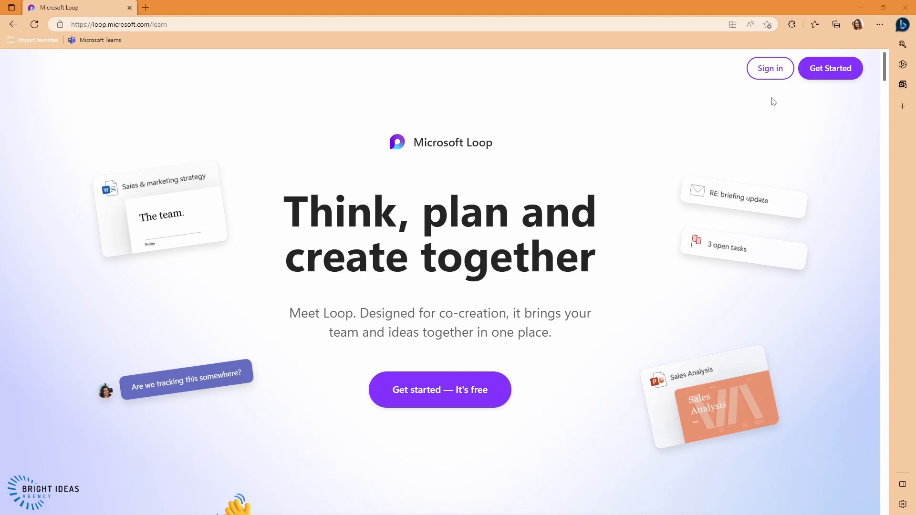
pyautogui.moveTo(766, 91)
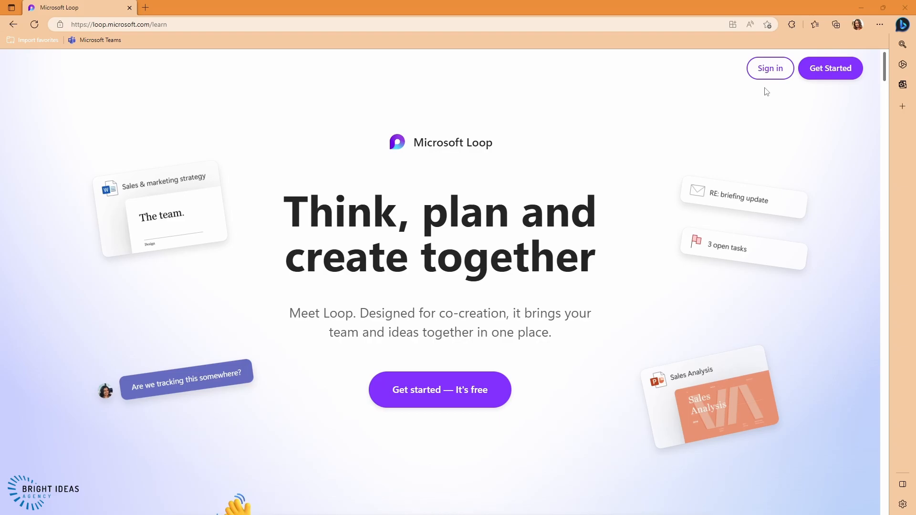
pyautogui.moveTo(770, 88)
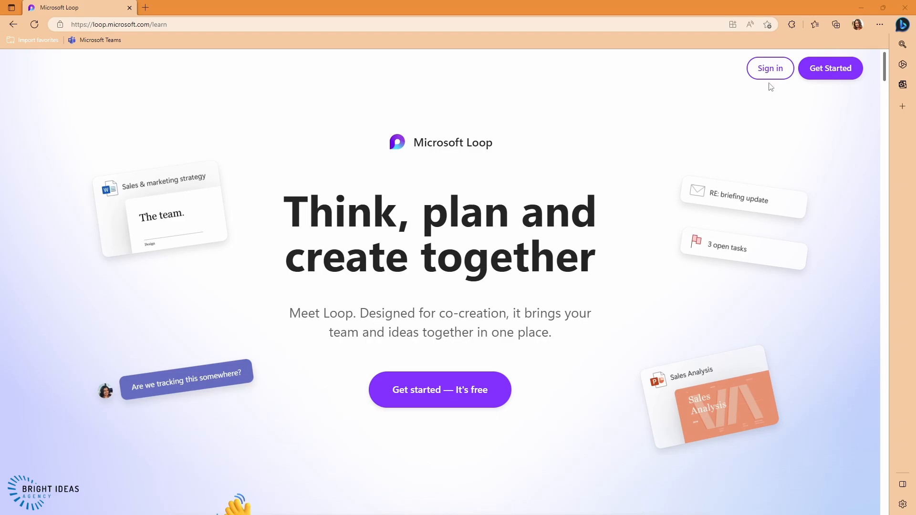
pyautogui.click(770, 68)
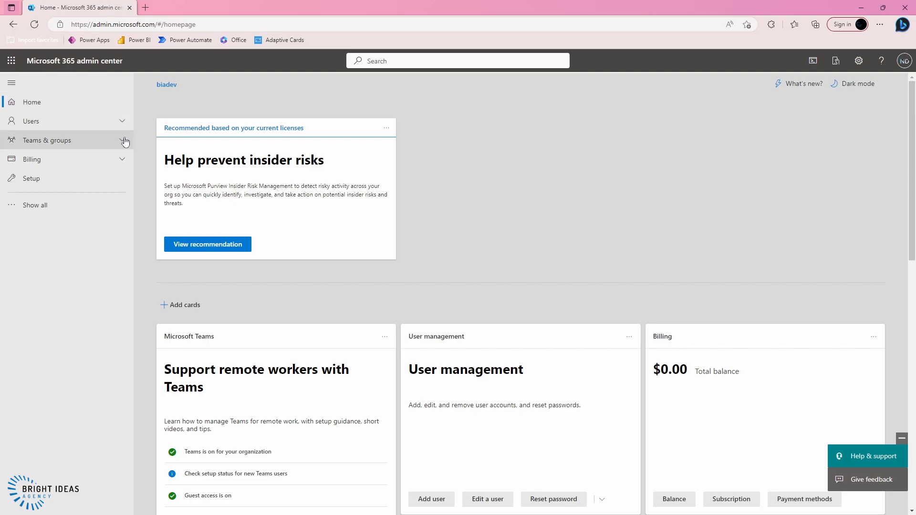
pyautogui.click(46, 139)
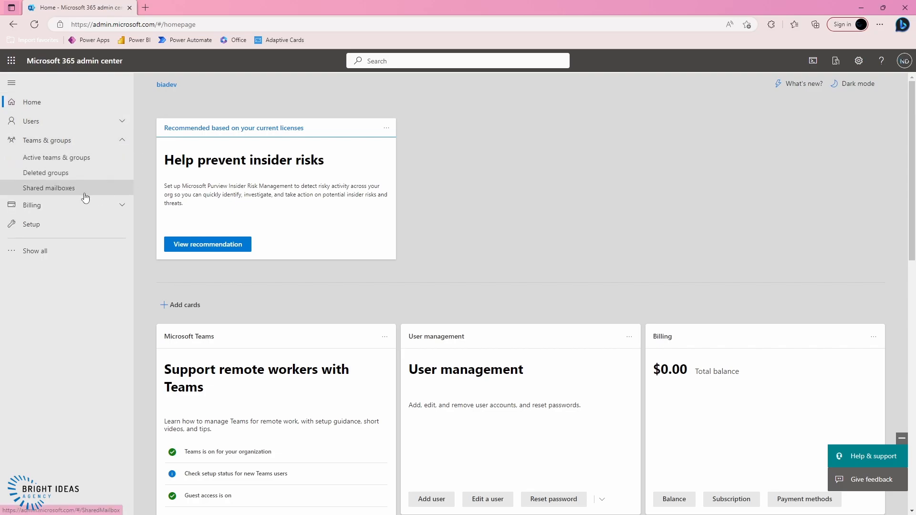
pyautogui.click(56, 157)
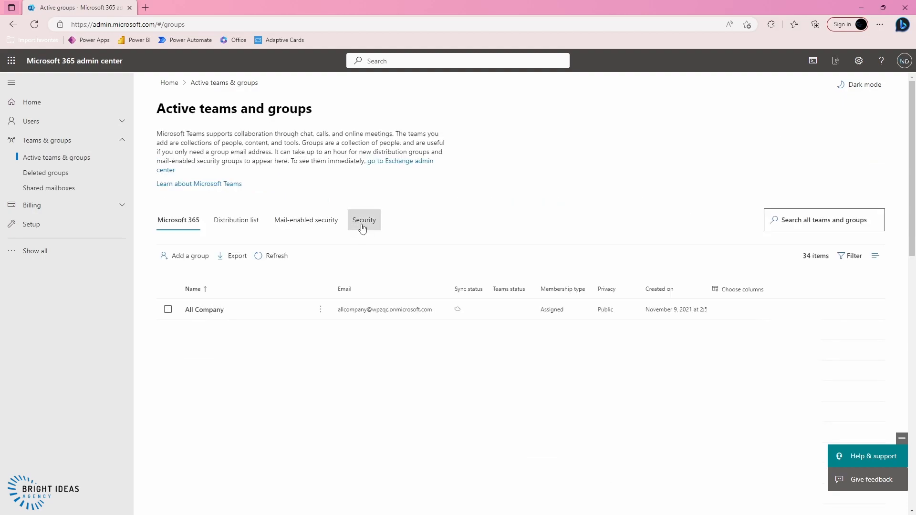
pyautogui.click(364, 220)
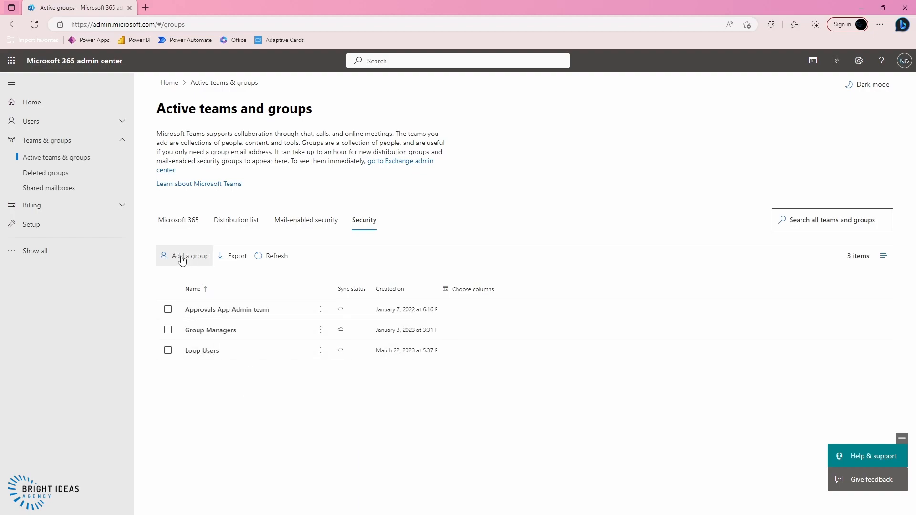
# Start a new Security-type group and name it Loop Users 2.
pyautogui.click(189, 255)
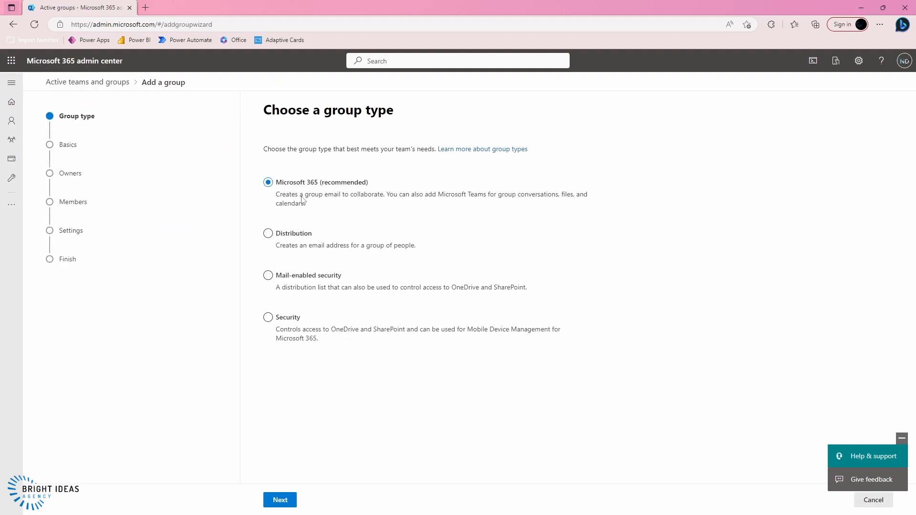
pyautogui.moveTo(328, 211)
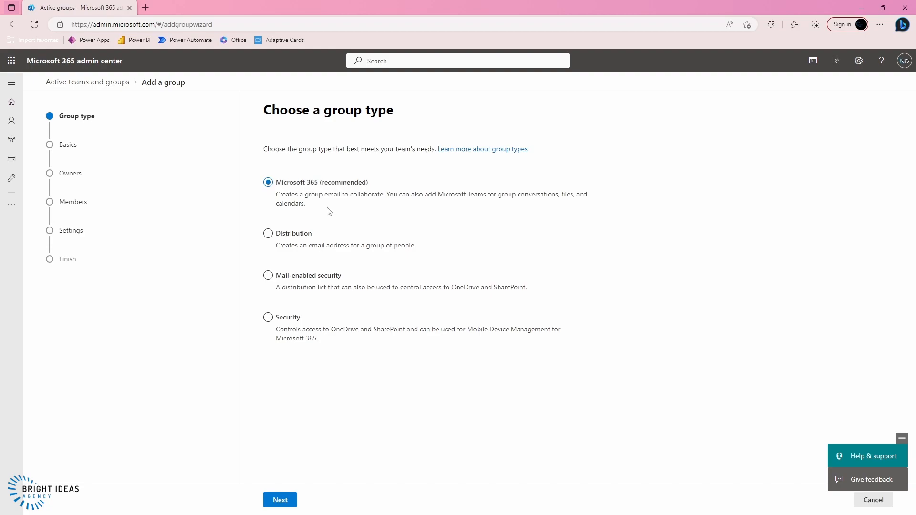
pyautogui.click(269, 317)
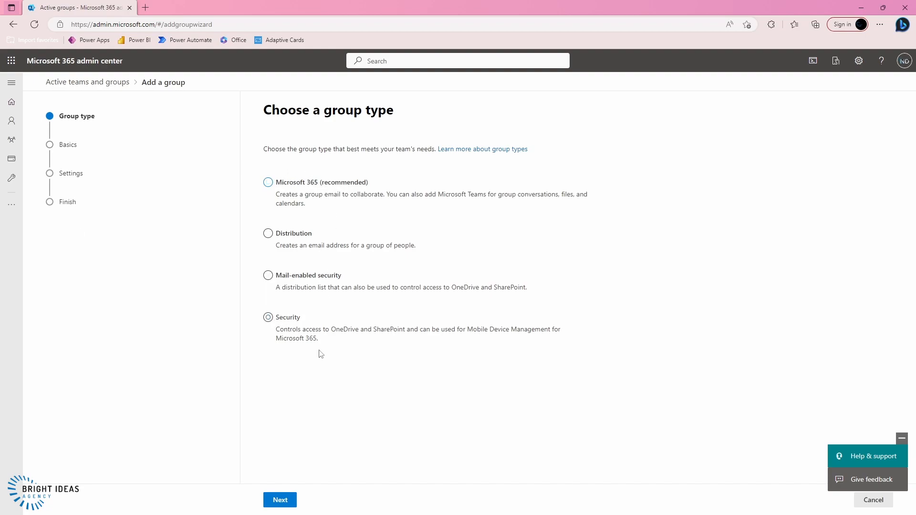
pyautogui.click(280, 499)
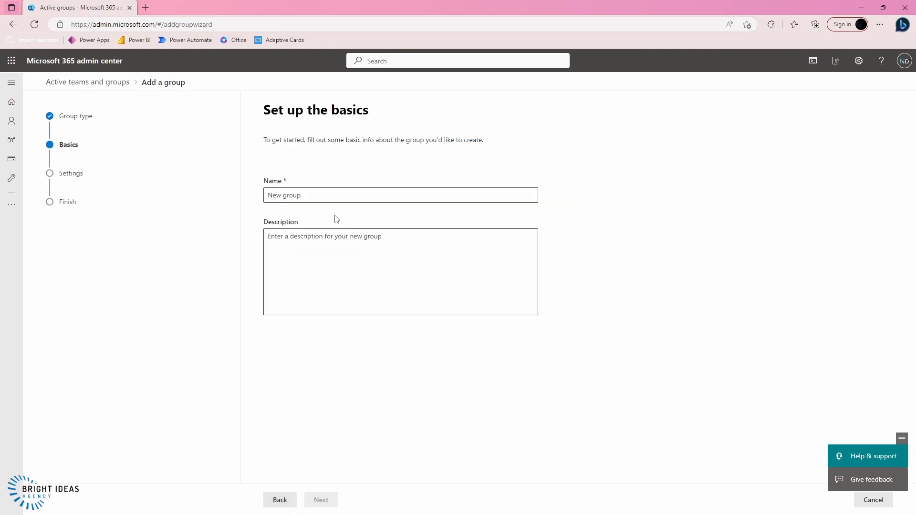
pyautogui.write('Loop Users 2')
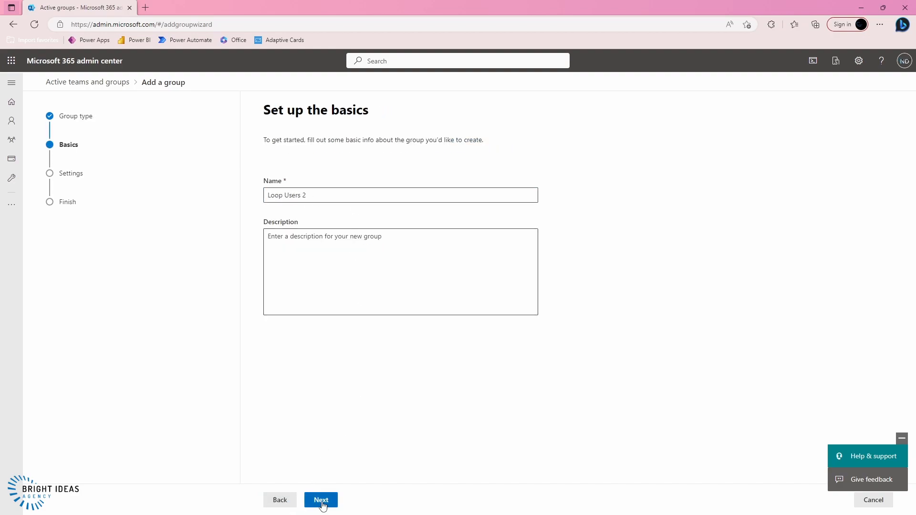
# Accept the remaining settings, create the Loop Users 2 group and close the wizard.
pyautogui.click(320, 499)
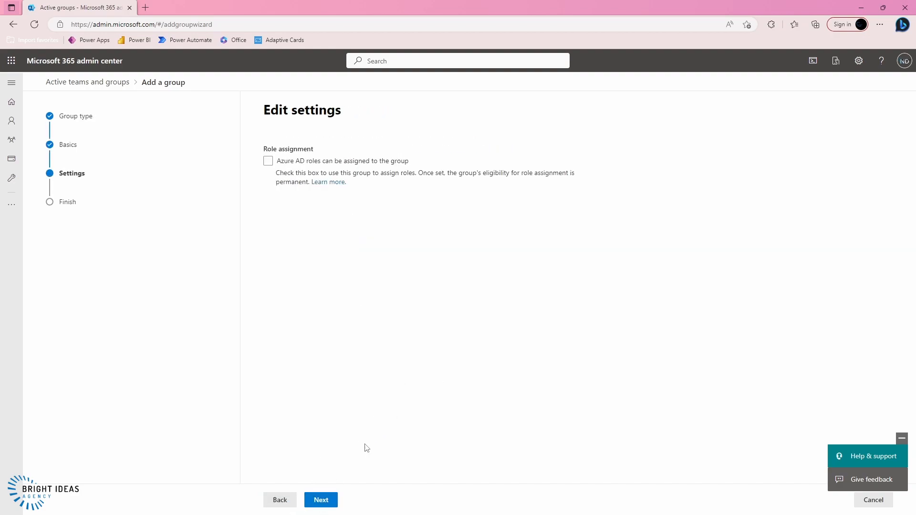
pyautogui.click(321, 499)
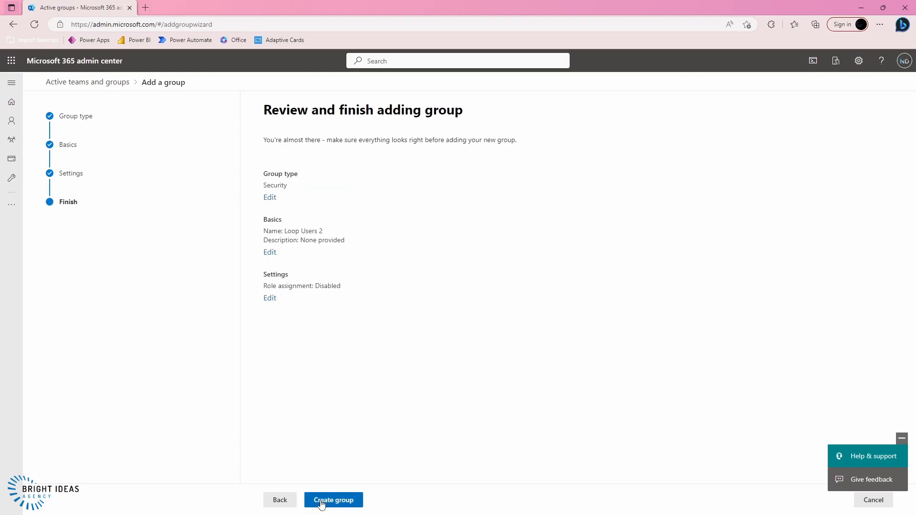
pyautogui.click(333, 499)
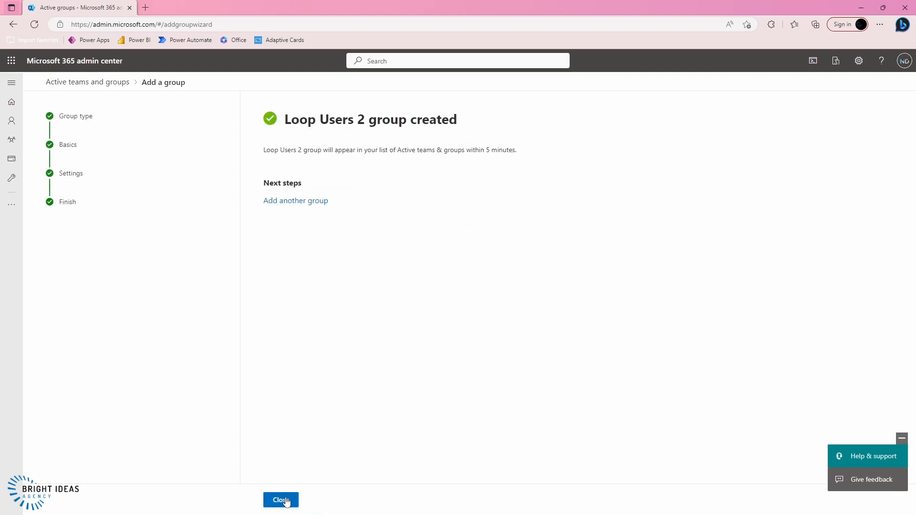
pyautogui.click(280, 500)
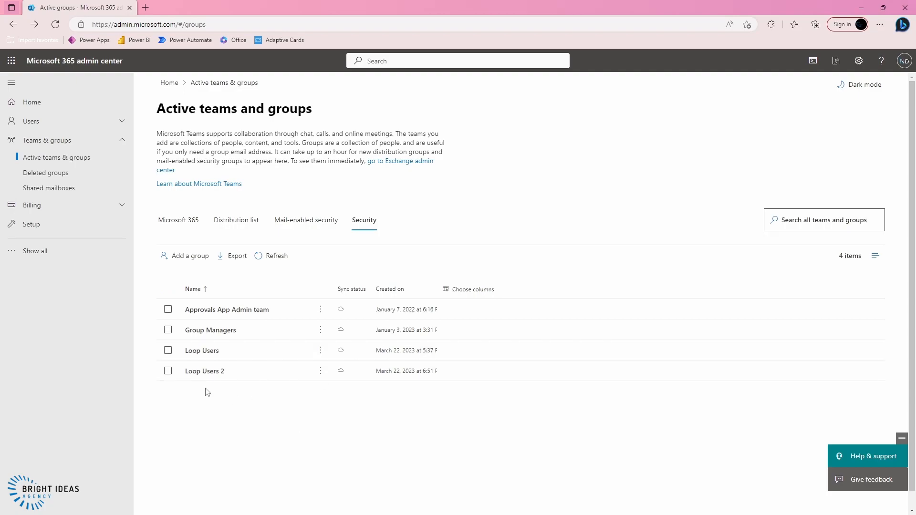
pyautogui.moveTo(204, 371)
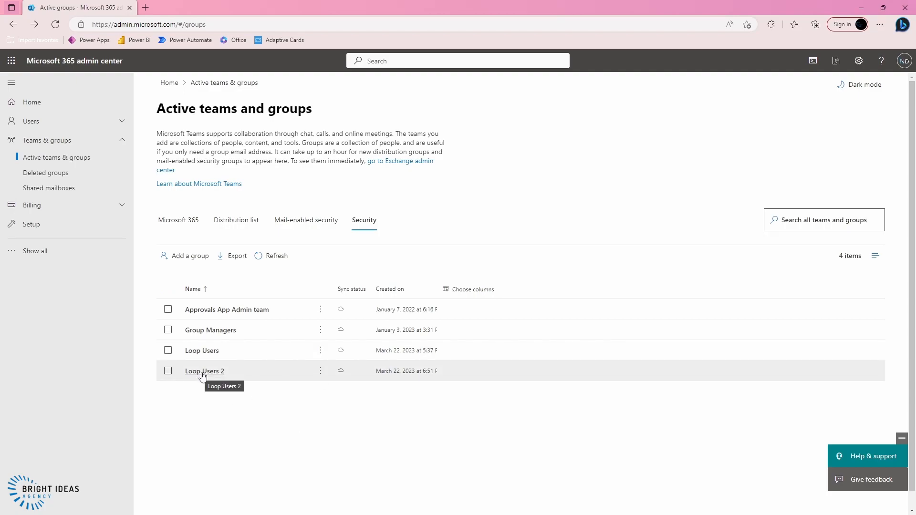
# Open the Loop Users 2 group's Members panel.
pyautogui.click(205, 371)
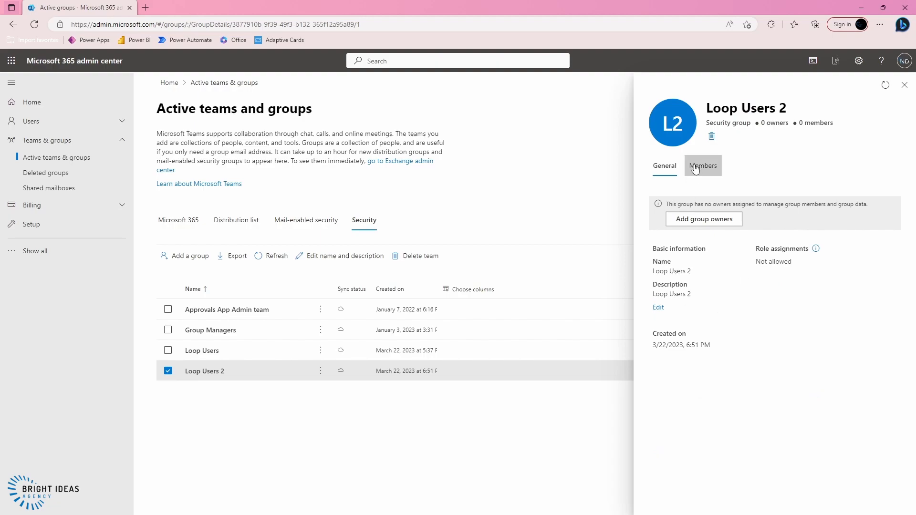
pyautogui.click(703, 165)
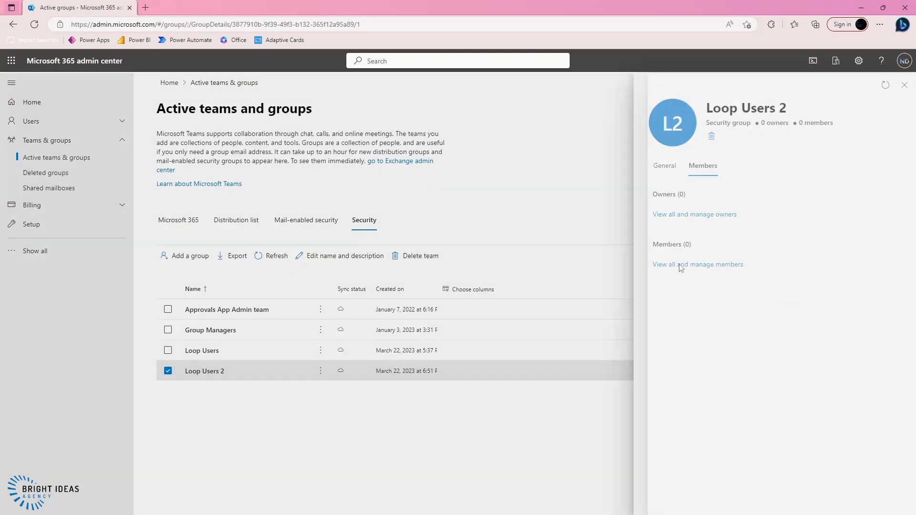
pyautogui.click(698, 264)
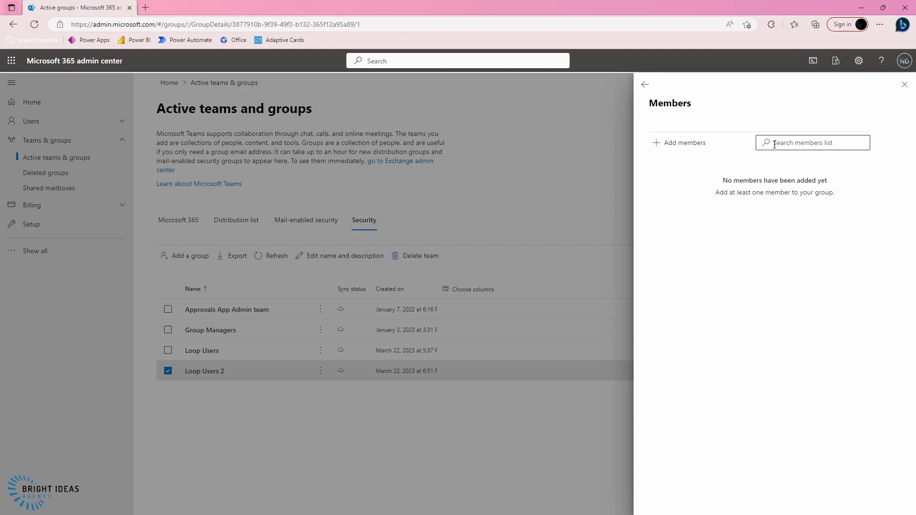
# Add Adele Vance as a member of Loop Users 2 and close the panel.
pyautogui.click(678, 142)
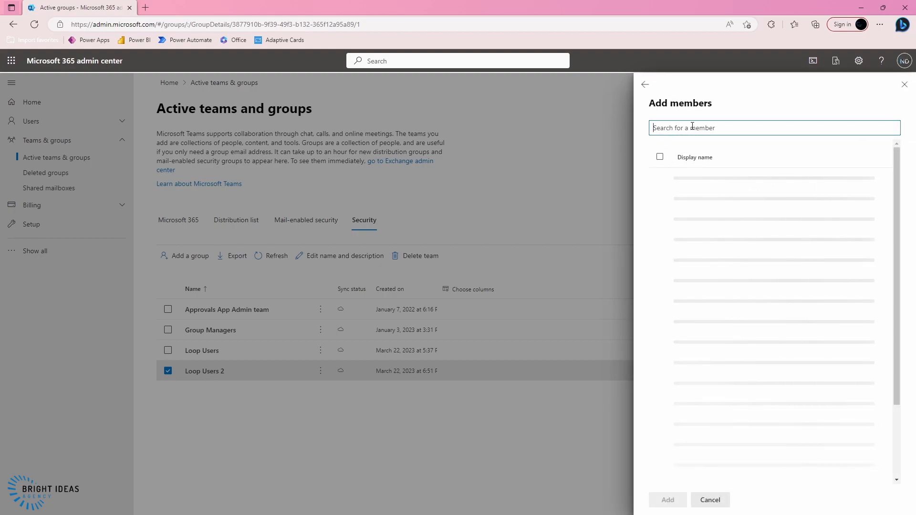
pyautogui.write('adele')
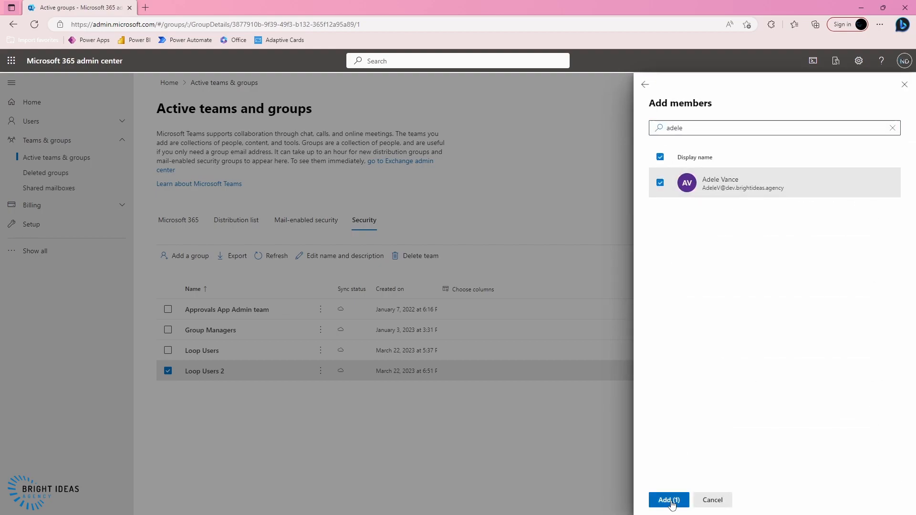
pyautogui.click(668, 499)
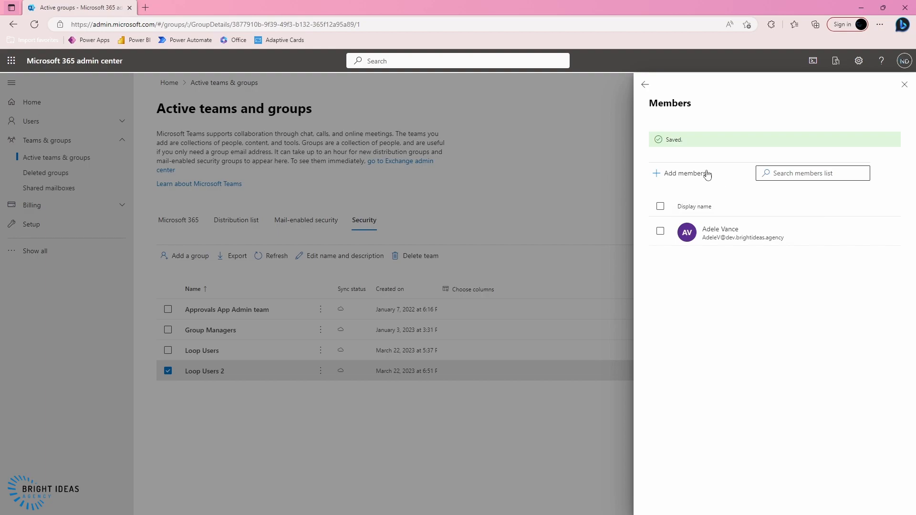
pyautogui.click(905, 84)
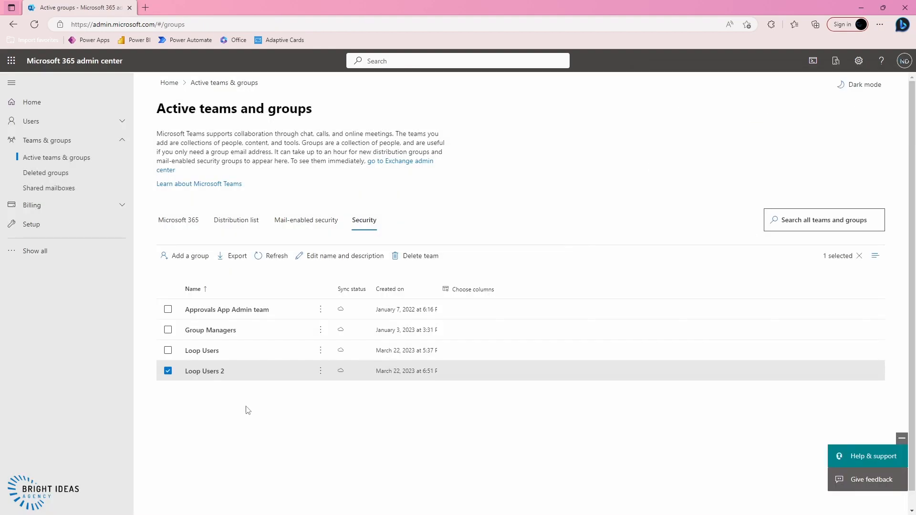
pyautogui.moveTo(206, 415)
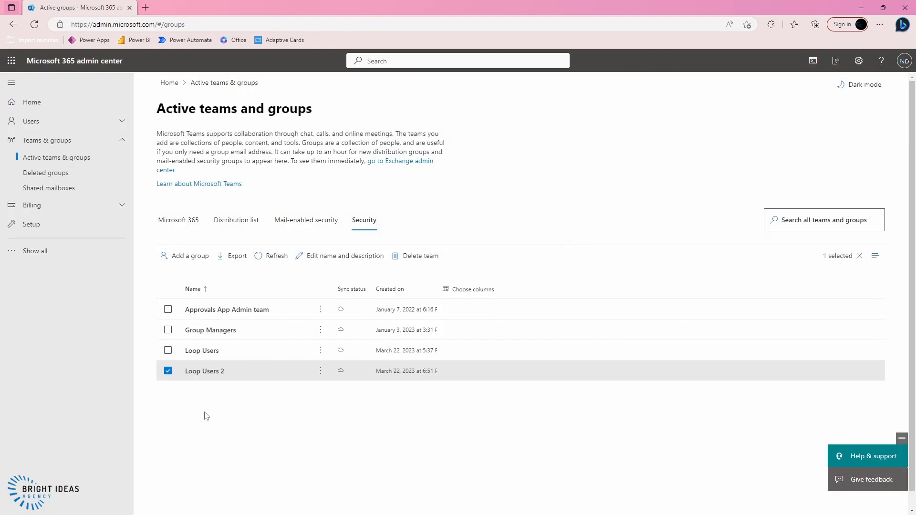
pyautogui.moveTo(37, 256)
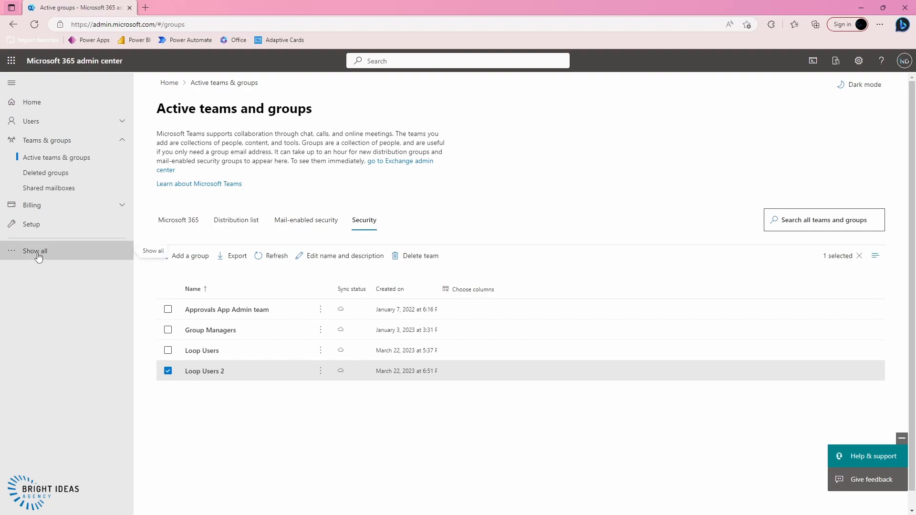
# Reach the Office configuration (Microsoft 365 Apps) admin center from All admin centers.
pyautogui.click(35, 251)
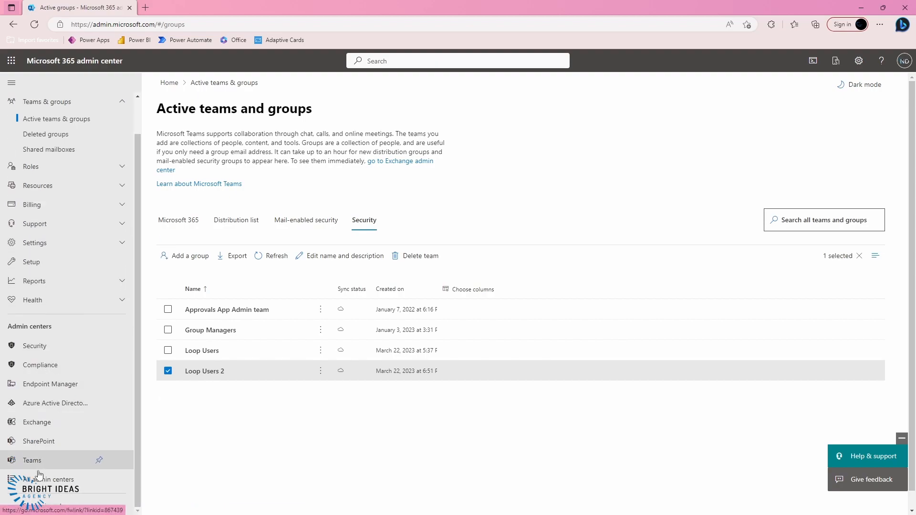
pyautogui.click(51, 479)
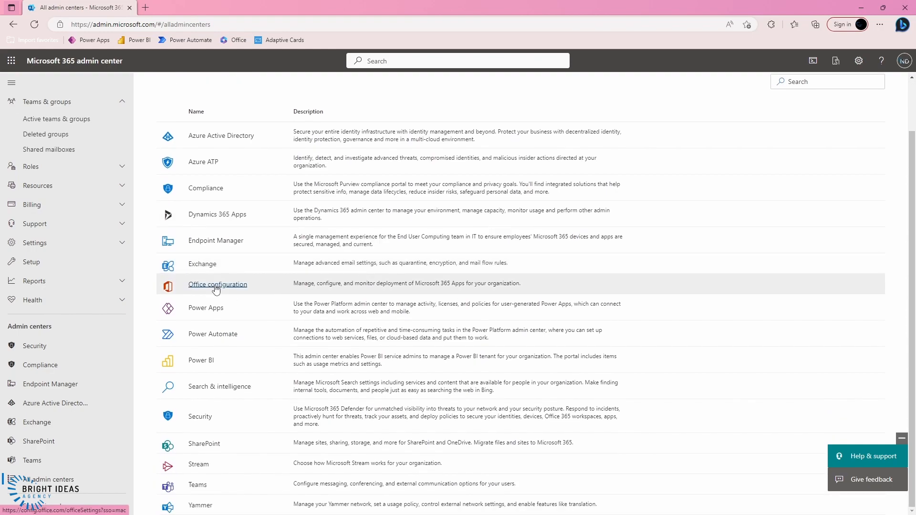
pyautogui.click(218, 284)
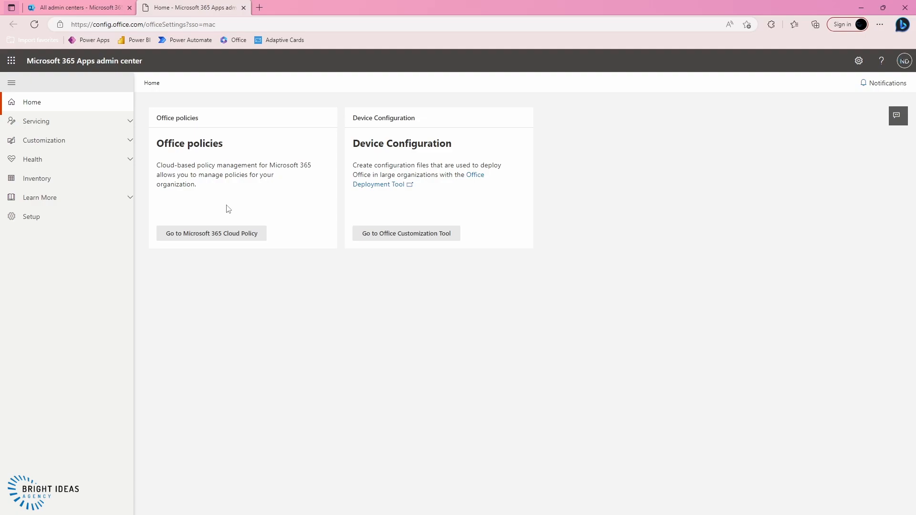
pyautogui.moveTo(211, 233)
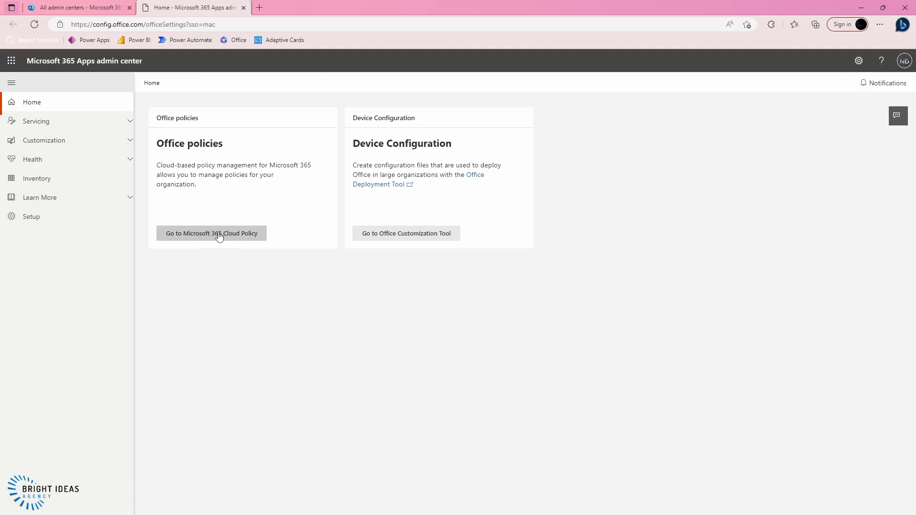
# Create Demo Loop Policy in Cloud Policy management, scoped to the Loop Users 2 group.
pyautogui.click(212, 232)
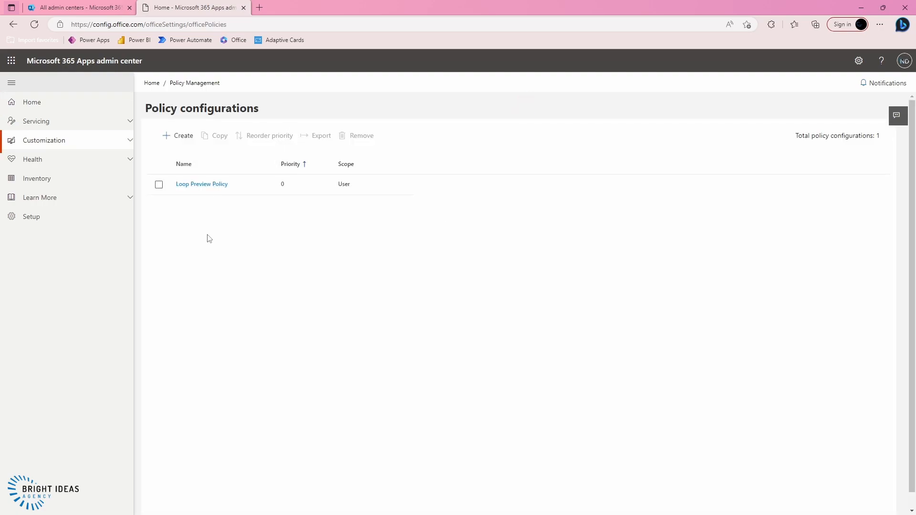
pyautogui.moveTo(177, 136)
pyautogui.write('Demo Loop Policy')
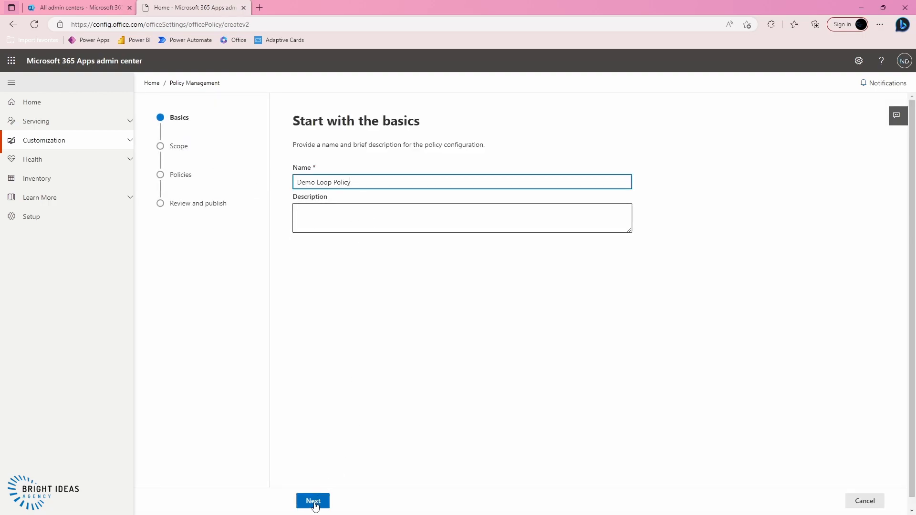
pyautogui.click(313, 501)
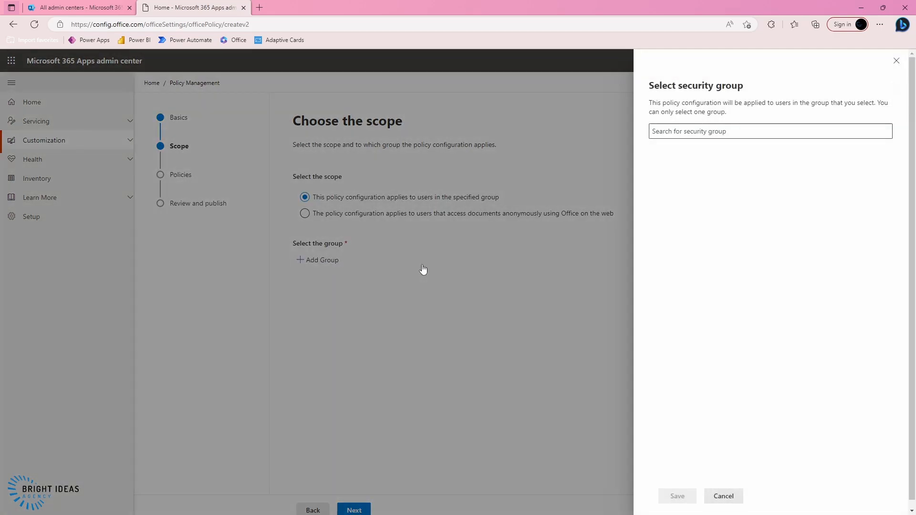
pyautogui.write('Loop Users 2')
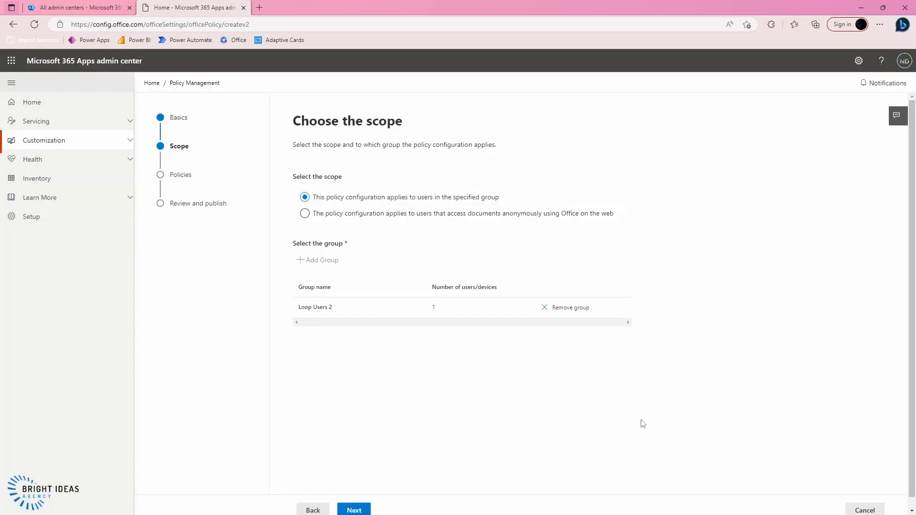
pyautogui.moveTo(341, 476)
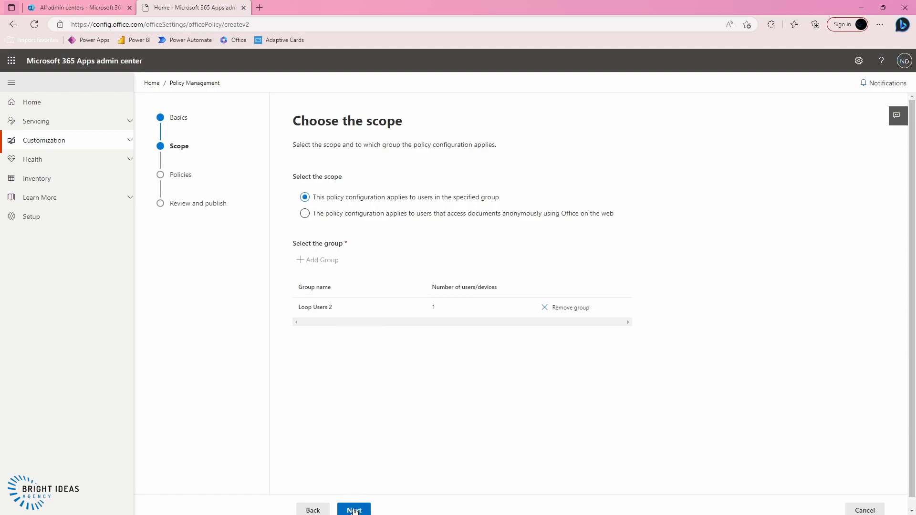
pyautogui.click(353, 510)
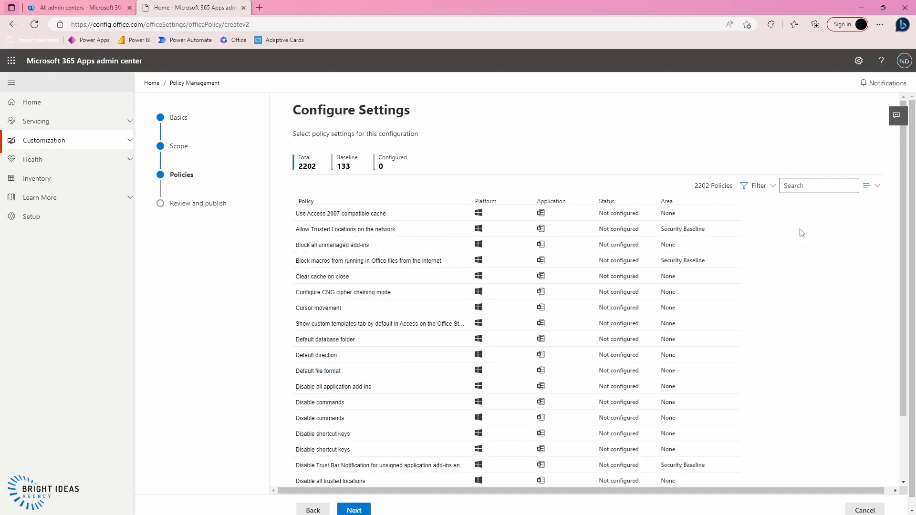
# Set the Loop file policies for Microsoft apps, Loop and Outlook to Enabled, then continue to review.
pyautogui.write('loop')
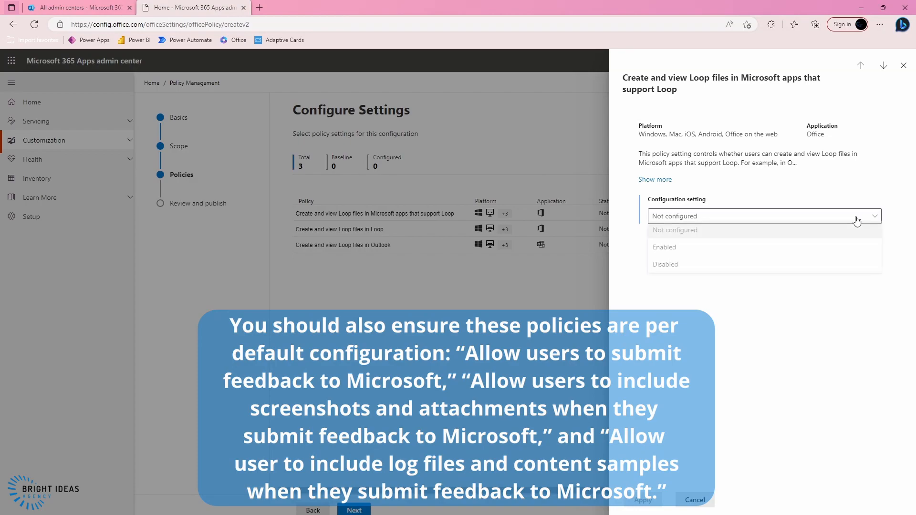
pyautogui.click(642, 500)
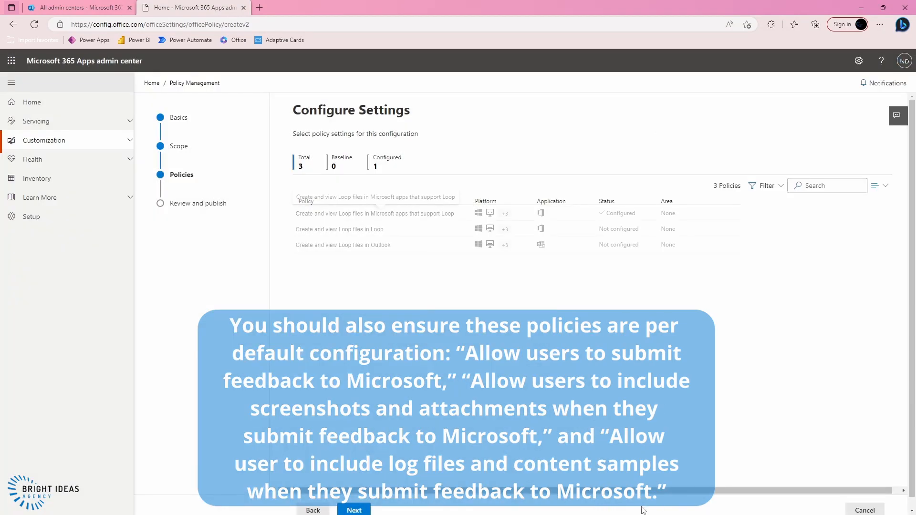
pyautogui.click(759, 213)
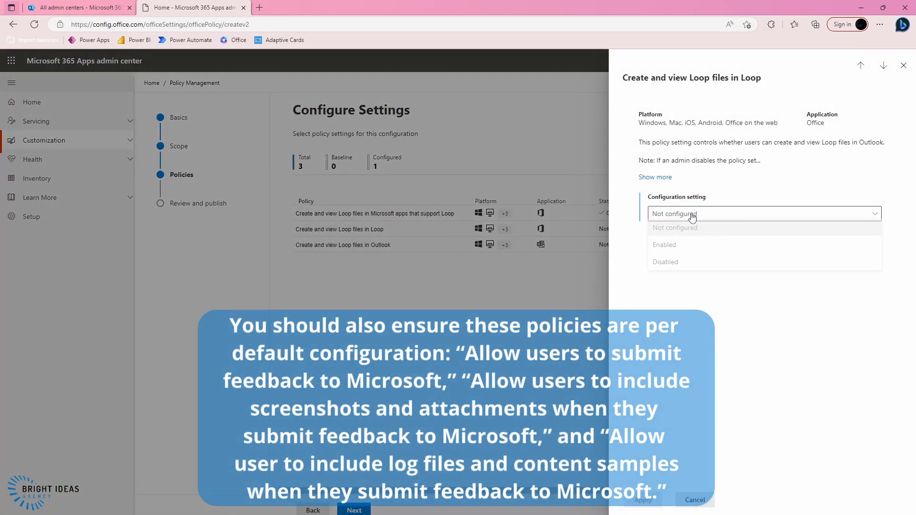
pyautogui.click(664, 245)
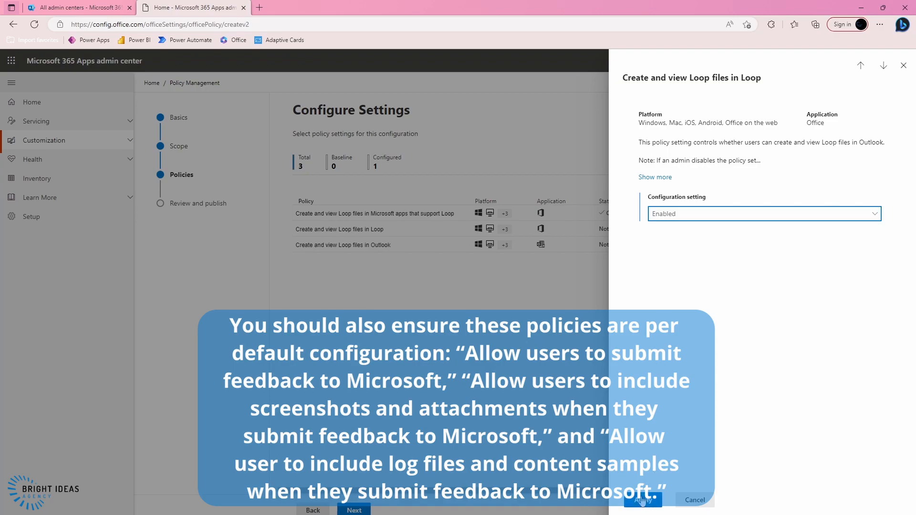
pyautogui.click(642, 500)
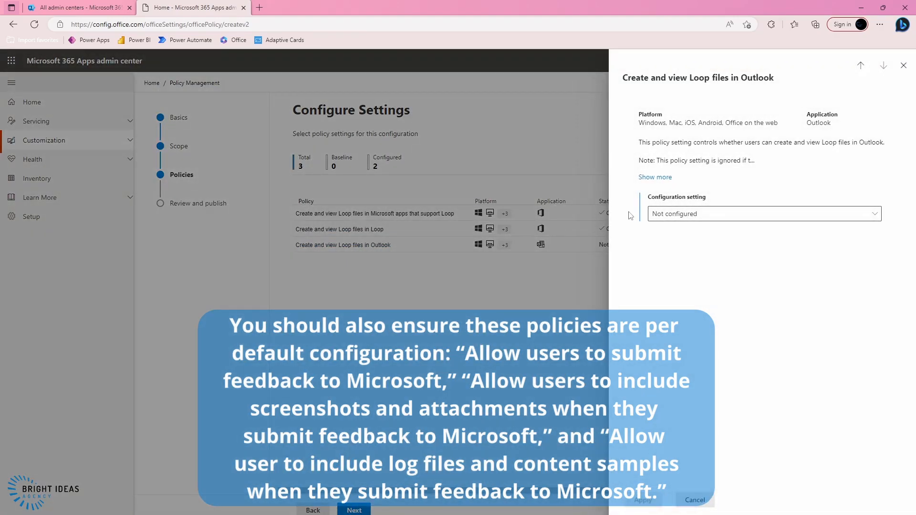
pyautogui.click(763, 213)
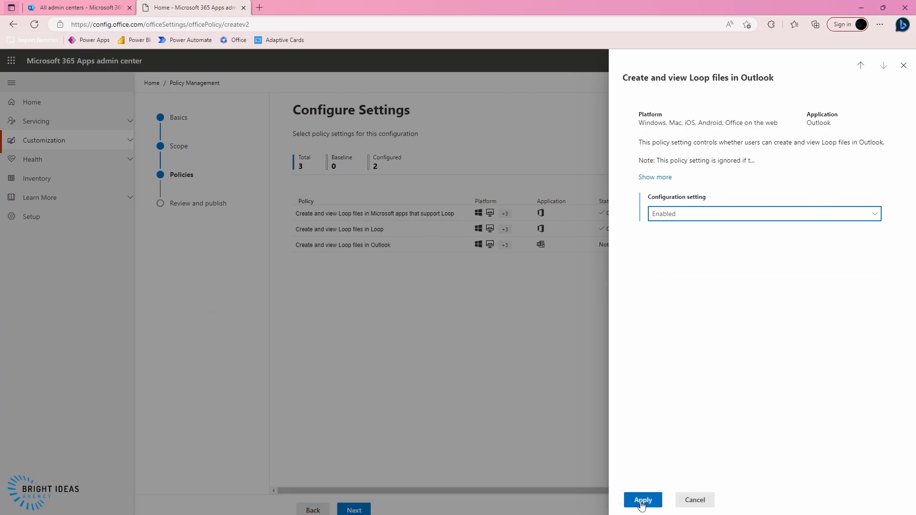
pyautogui.click(642, 499)
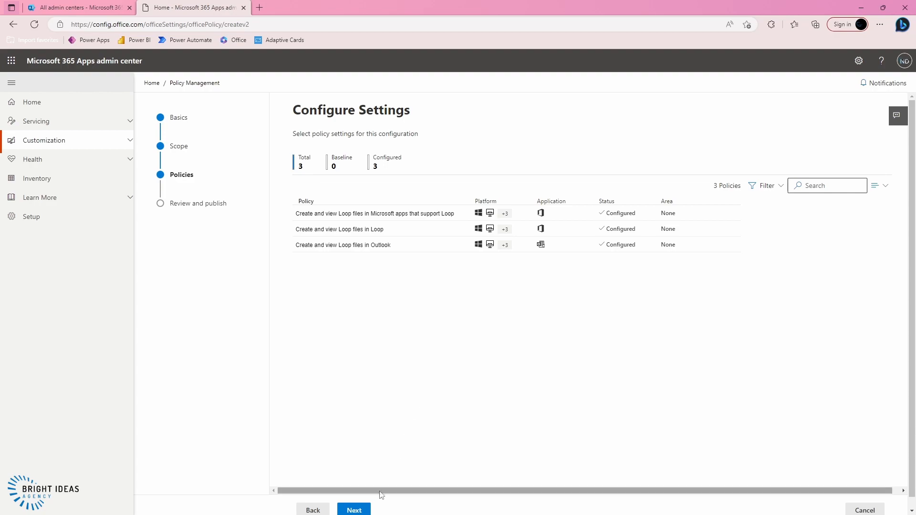
pyautogui.click(353, 509)
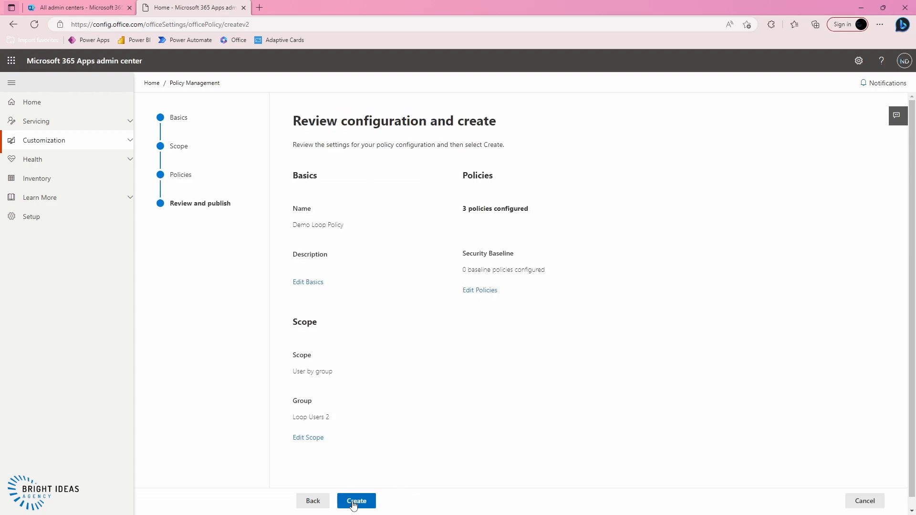
# Create the Demo Loop Policy configuration from the review page.
pyautogui.click(356, 501)
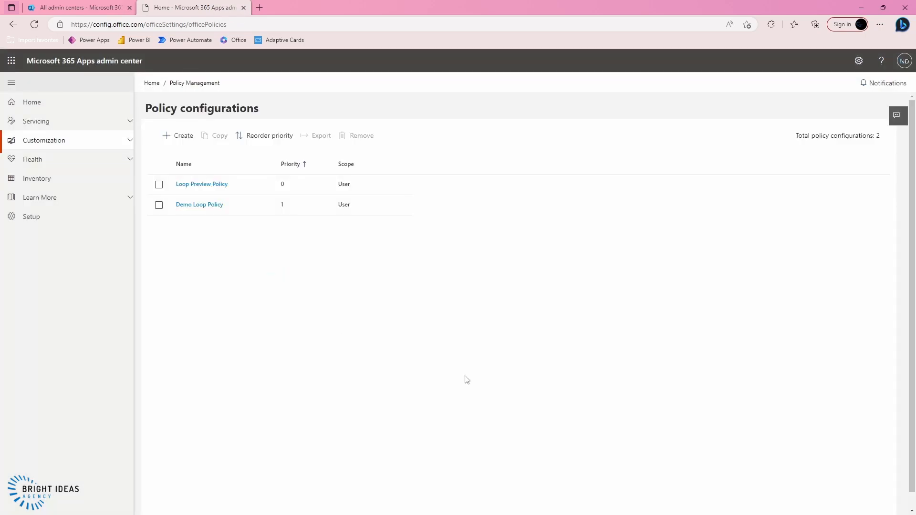
pyautogui.moveTo(456, 395)
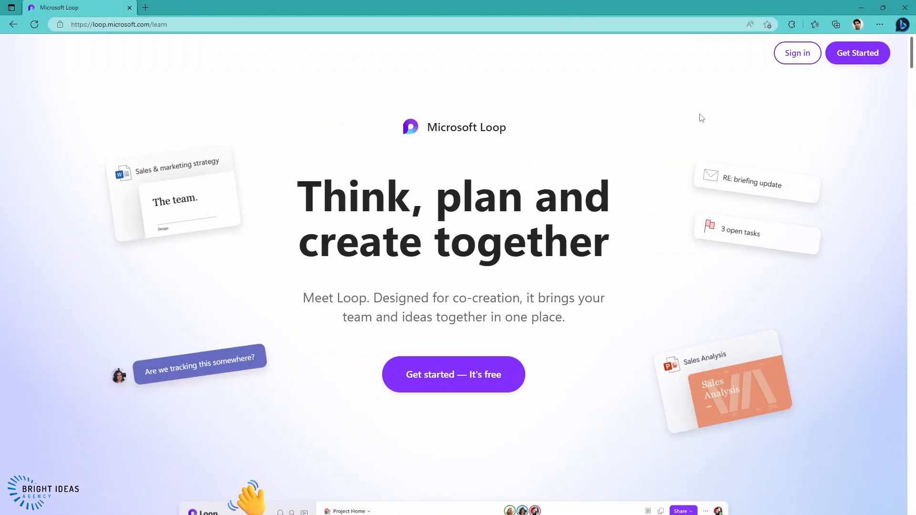
pyautogui.moveTo(757, 118)
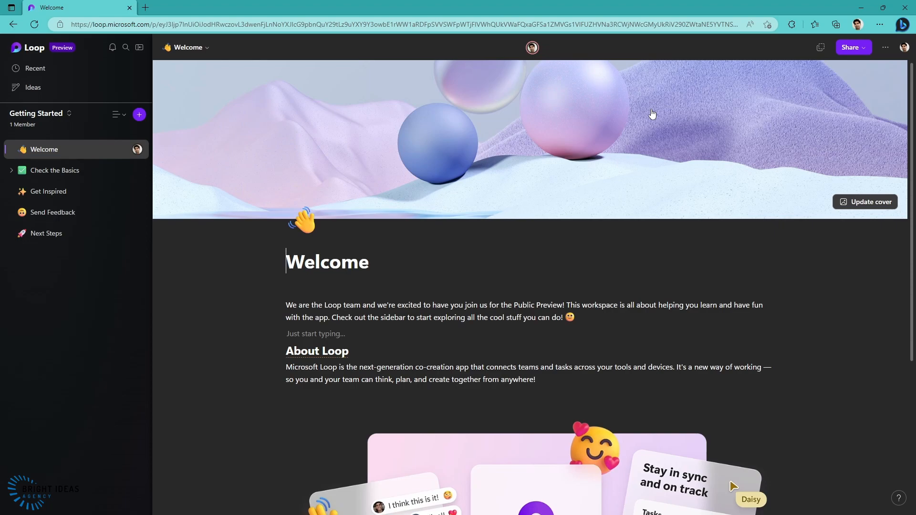
pyautogui.moveTo(316, 242)
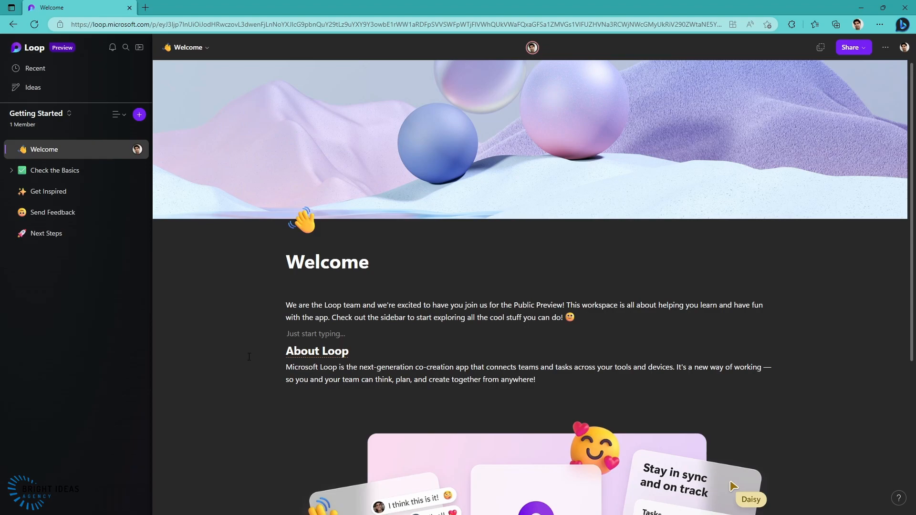
pyautogui.moveTo(35, 47)
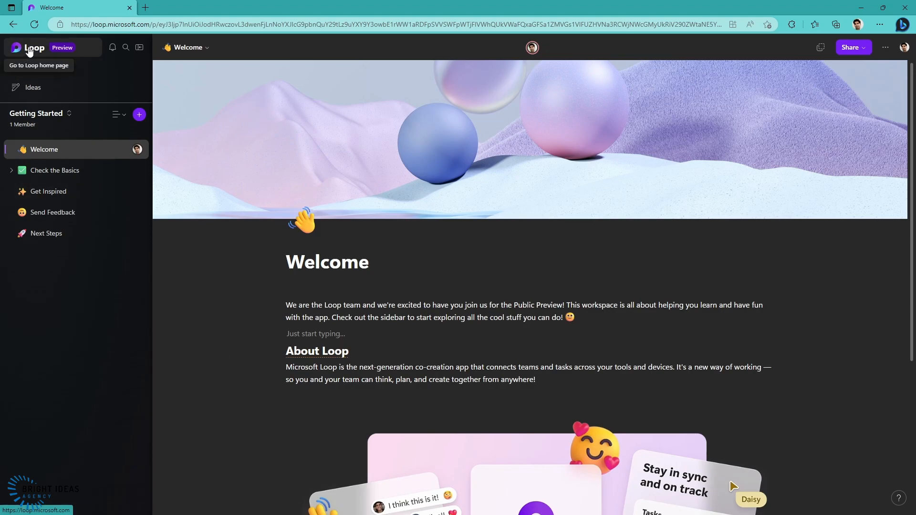
# Go to the Microsoft Loop home page via the Loop logo.
pyautogui.click(29, 48)
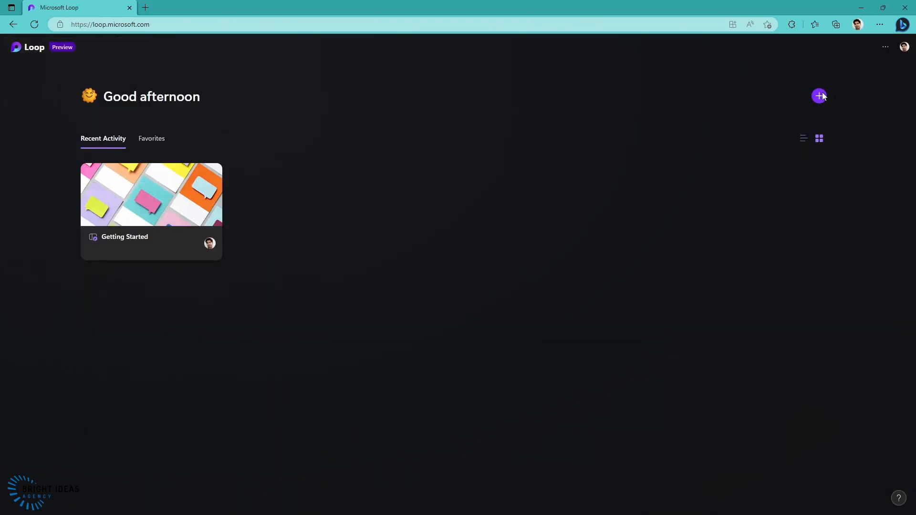
# Create a new Loop workspace titled Demo, landing on its blank Untitled page.
pyautogui.click(820, 95)
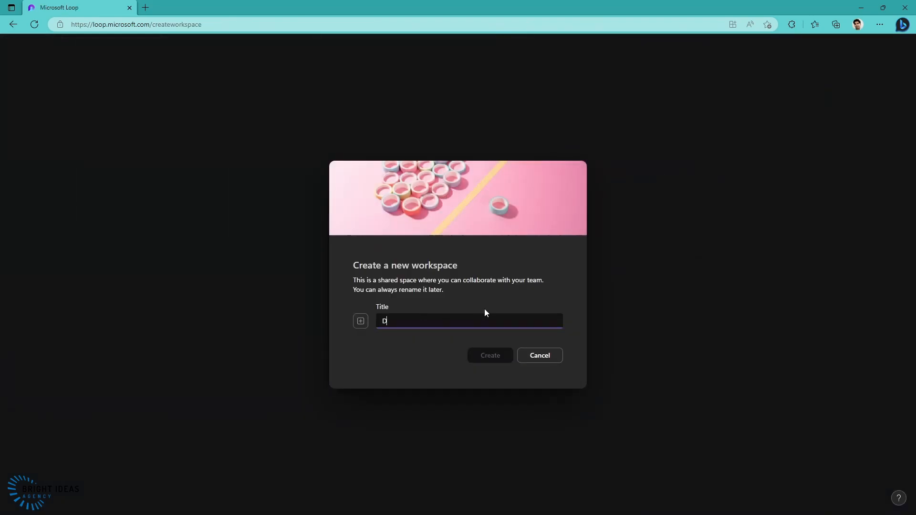
pyautogui.write('emo')
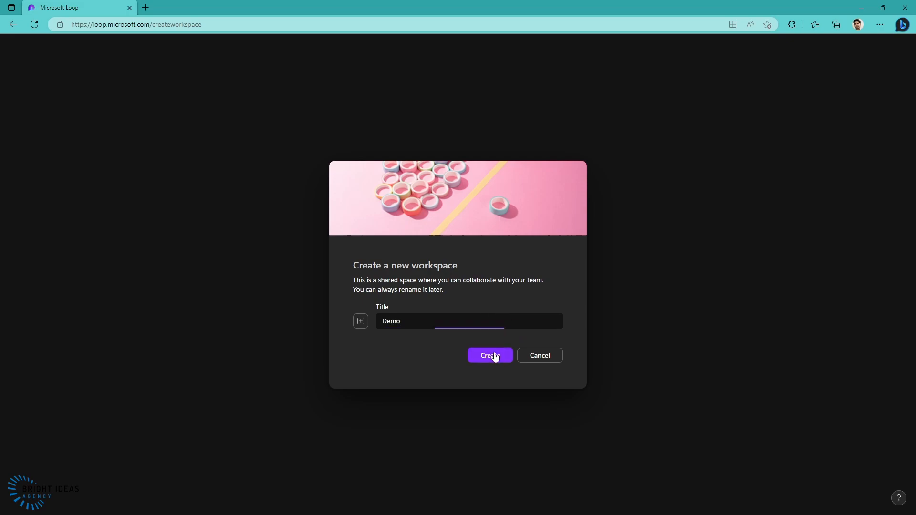
pyautogui.click(489, 355)
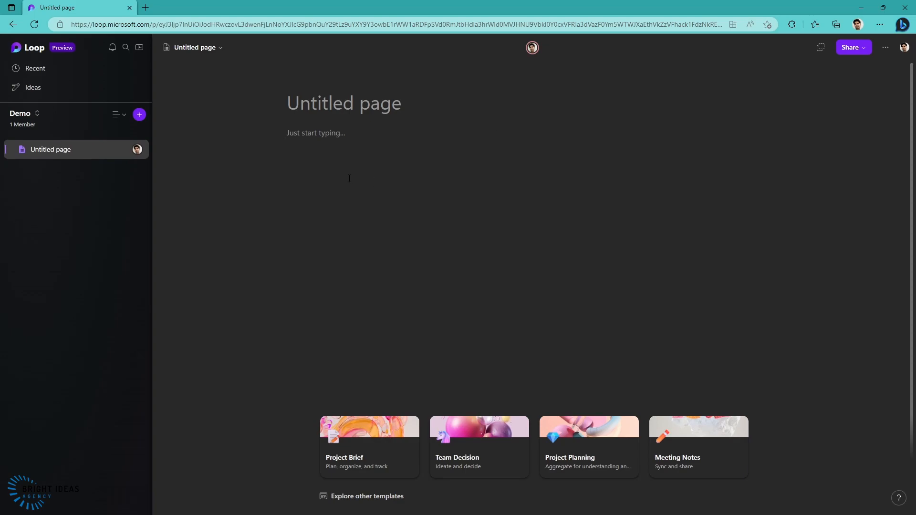
pyautogui.click(316, 133)
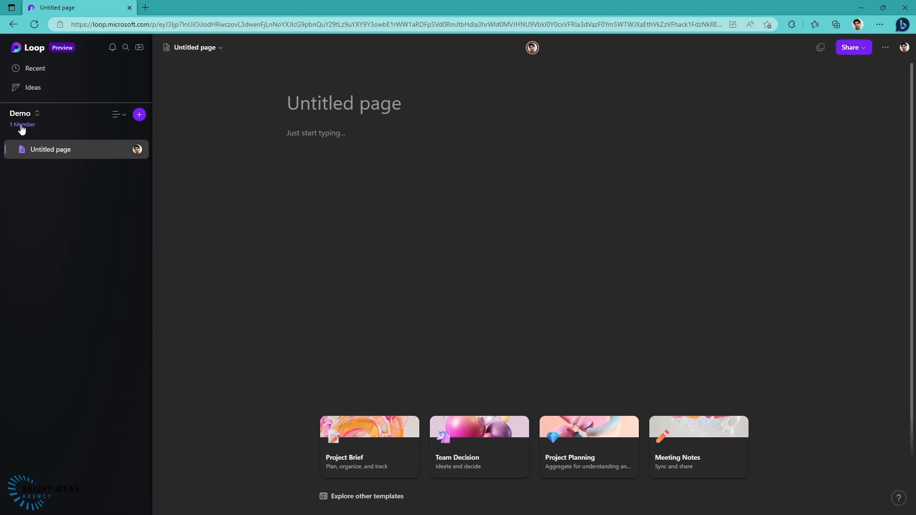
# Invite Nick DeCourcy to the Demo workspace from its member list and close the dialog.
pyautogui.click(21, 125)
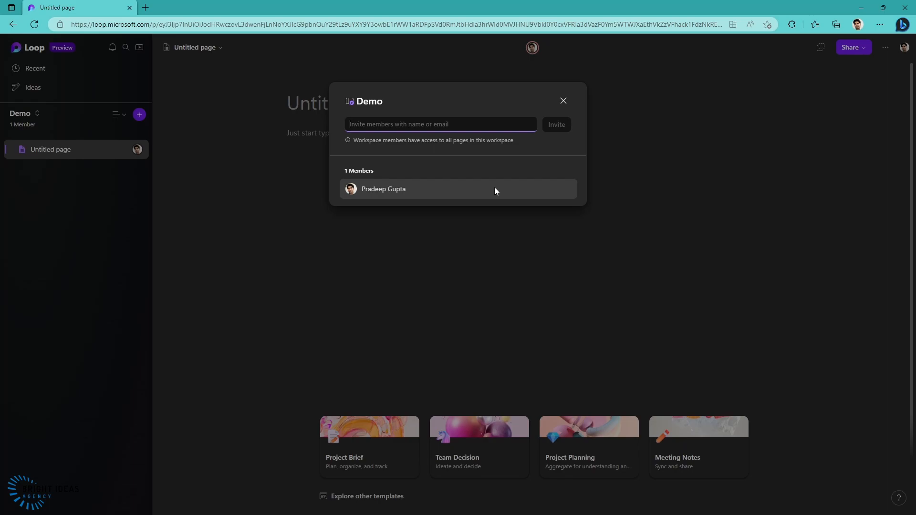
pyautogui.write('nickdev')
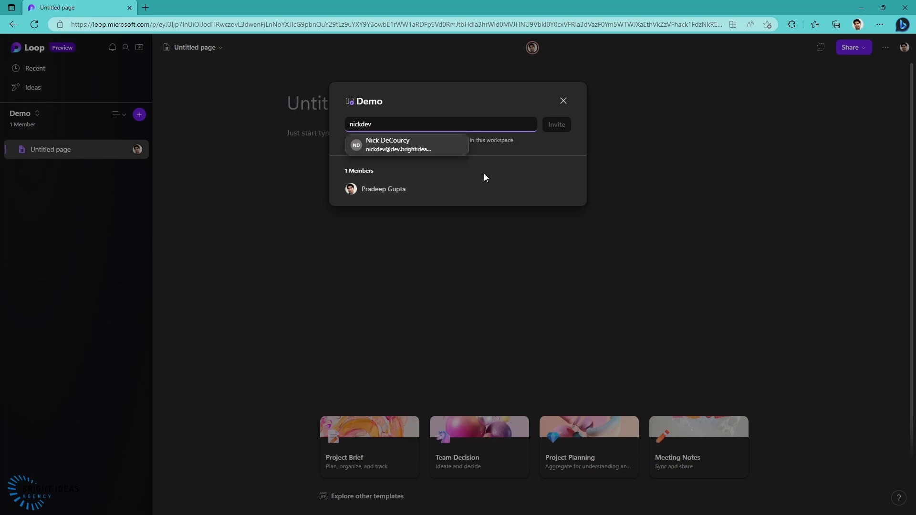
pyautogui.click(399, 144)
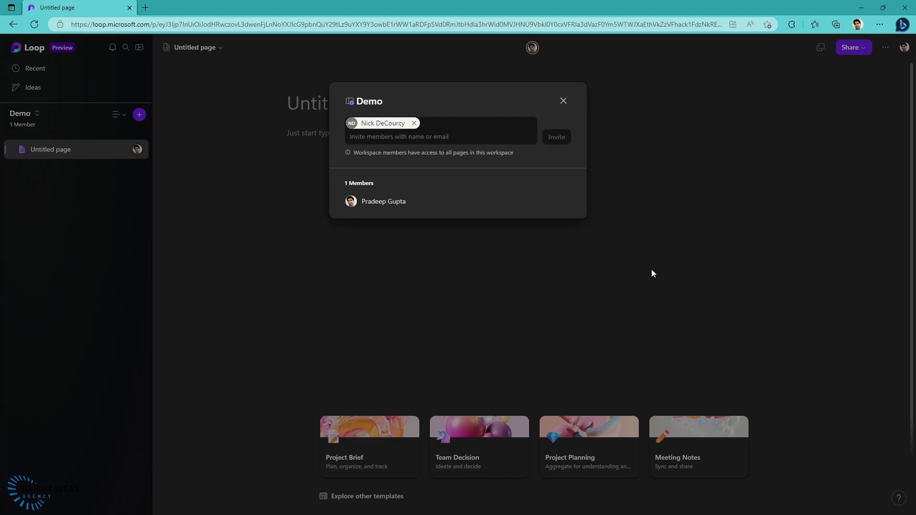
pyautogui.click(555, 136)
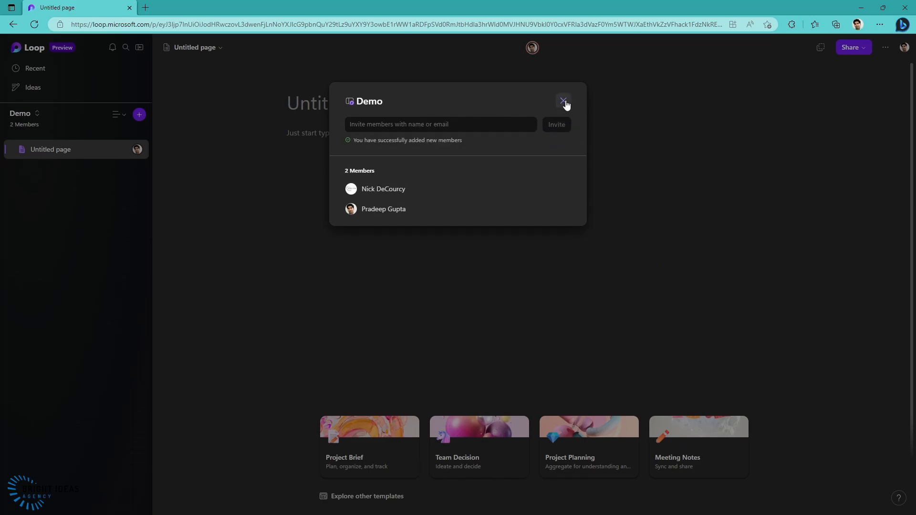
pyautogui.click(562, 101)
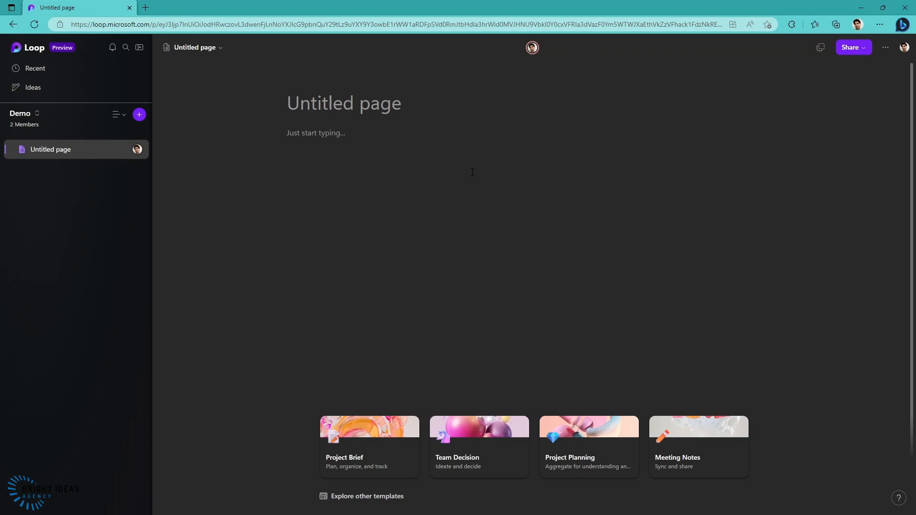
pyautogui.moveTo(61, 120)
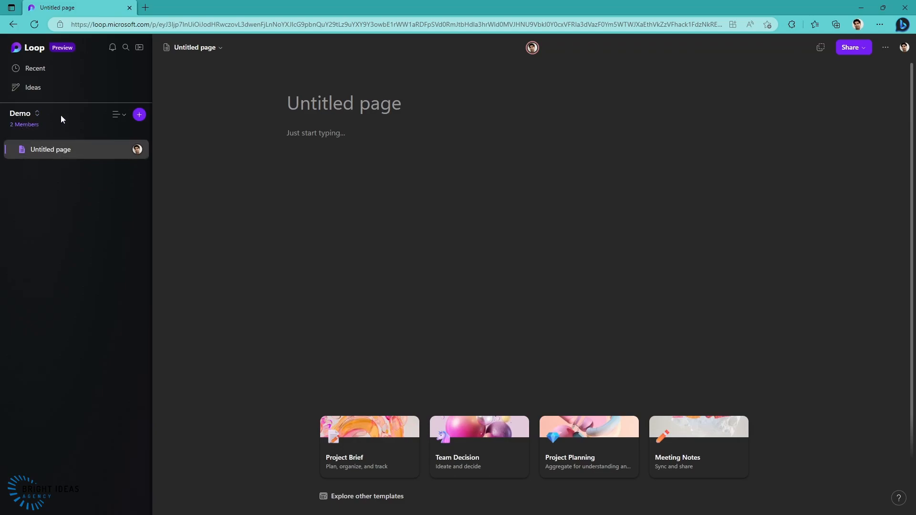
pyautogui.moveTo(441, 171)
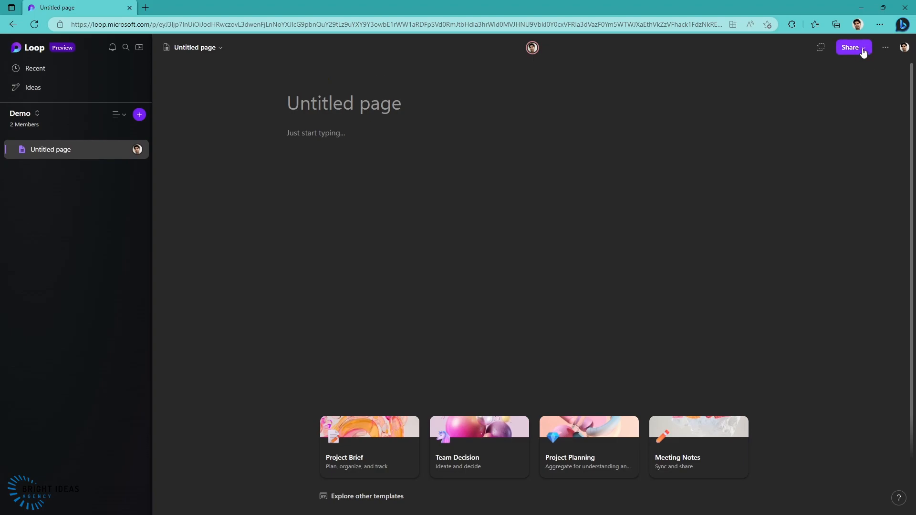
pyautogui.click(852, 48)
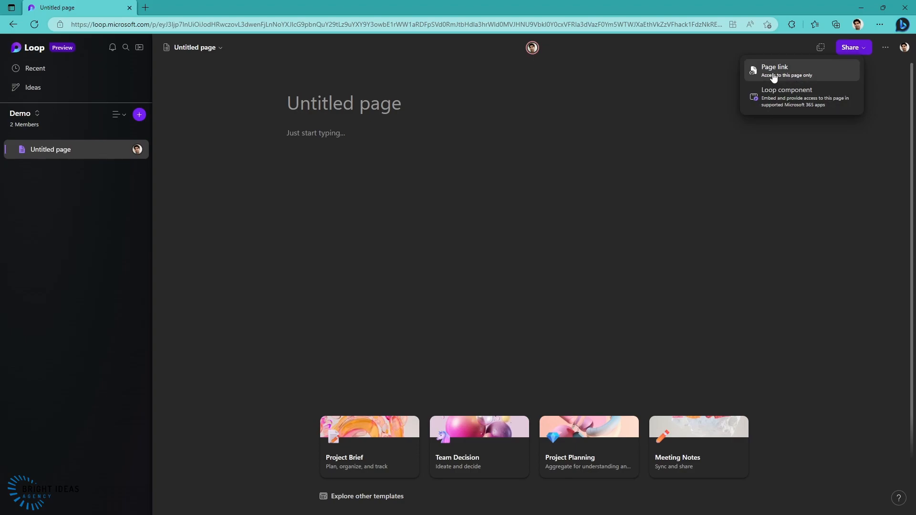
pyautogui.moveTo(780, 103)
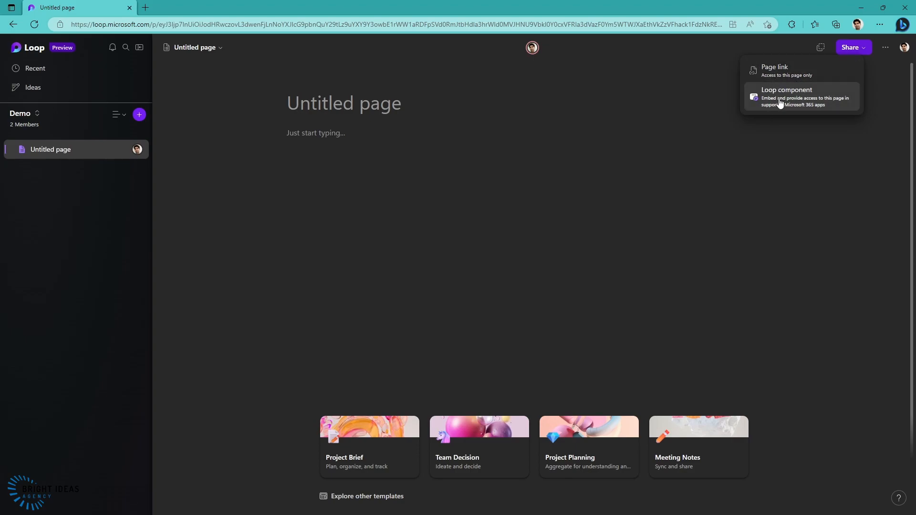
pyautogui.moveTo(824, 110)
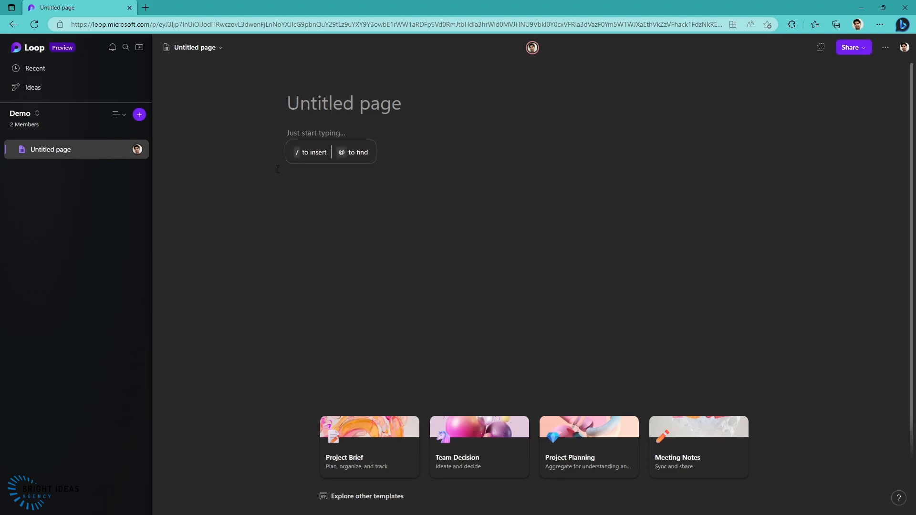
pyautogui.moveTo(51, 149)
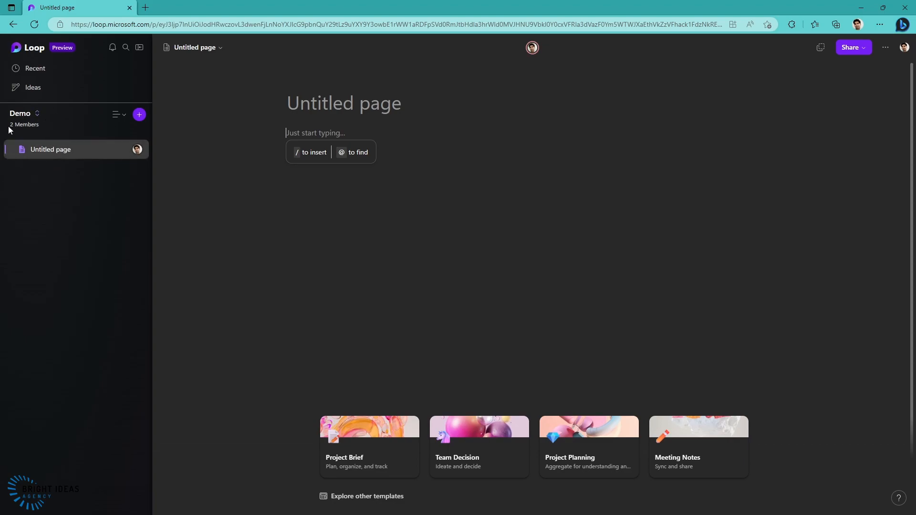
pyautogui.moveTo(770, 18)
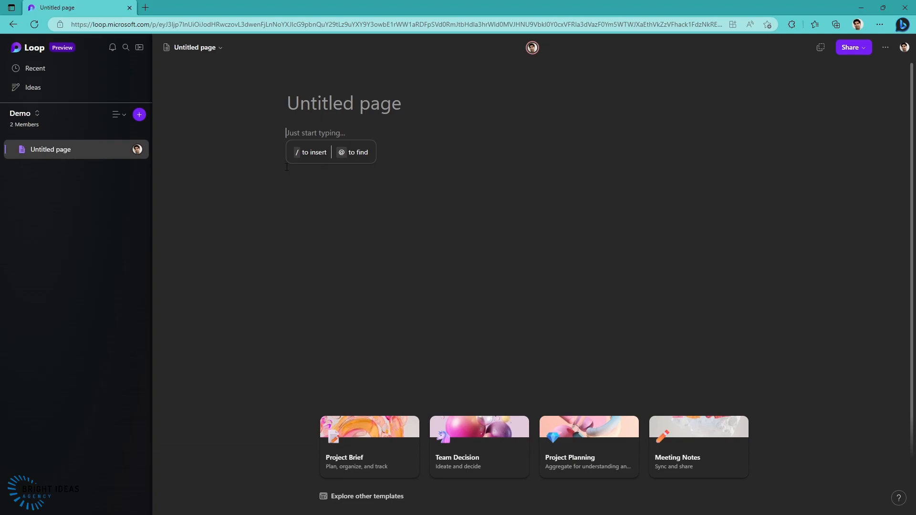
pyautogui.moveTo(388, 186)
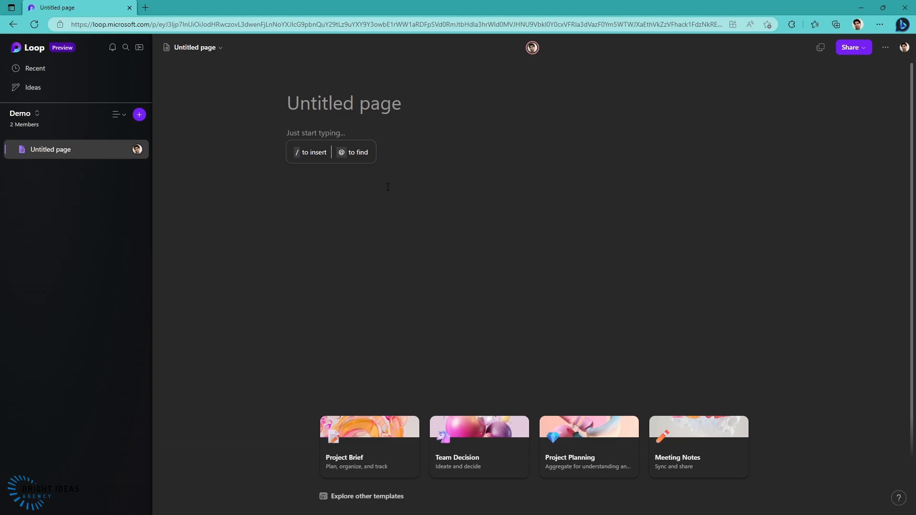
# Insert a Progress tracker from the / Templates menu with two sample work items.
pyautogui.write('/')
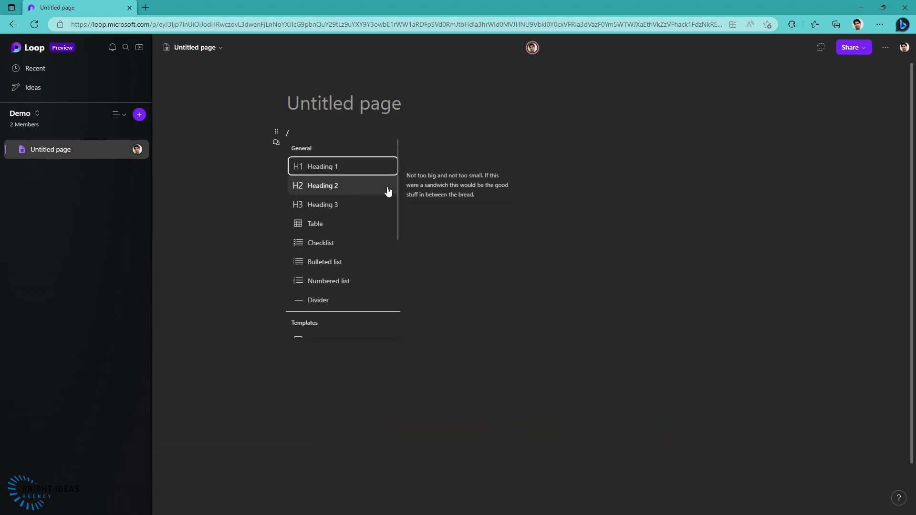
pyautogui.scroll(-3)
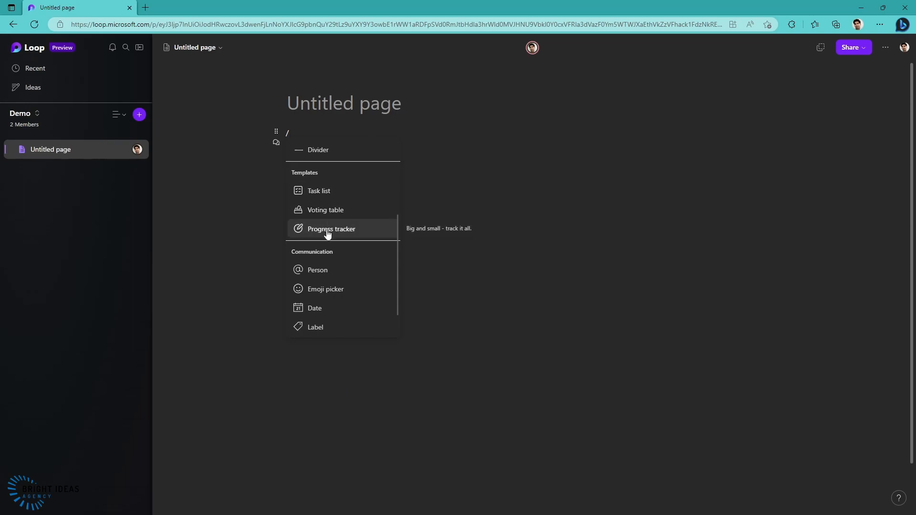
pyautogui.click(332, 228)
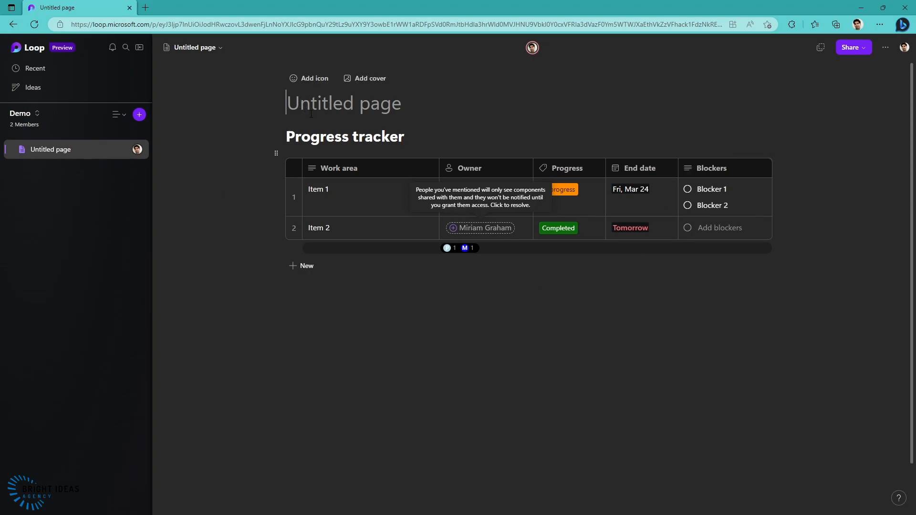
# Title the page Progress and insert a Title 2 heading below the tracker.
pyautogui.write('Progress')
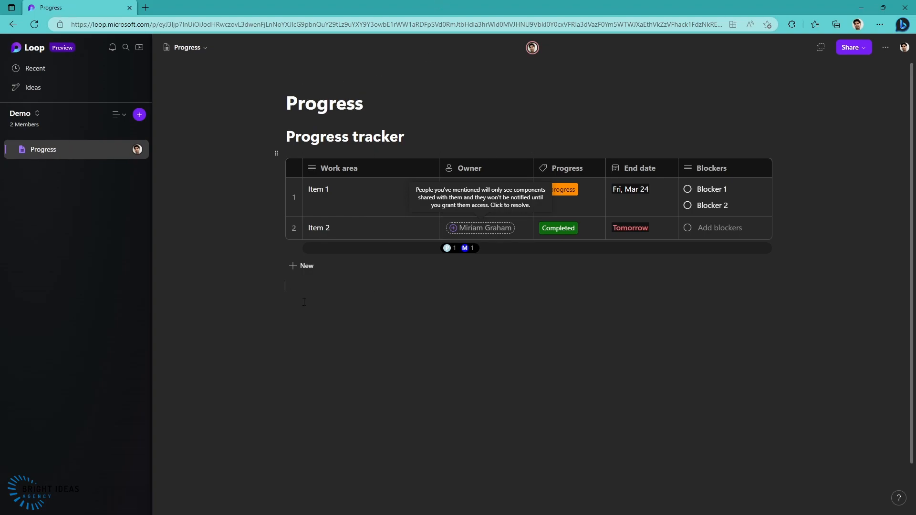
pyautogui.write('/')
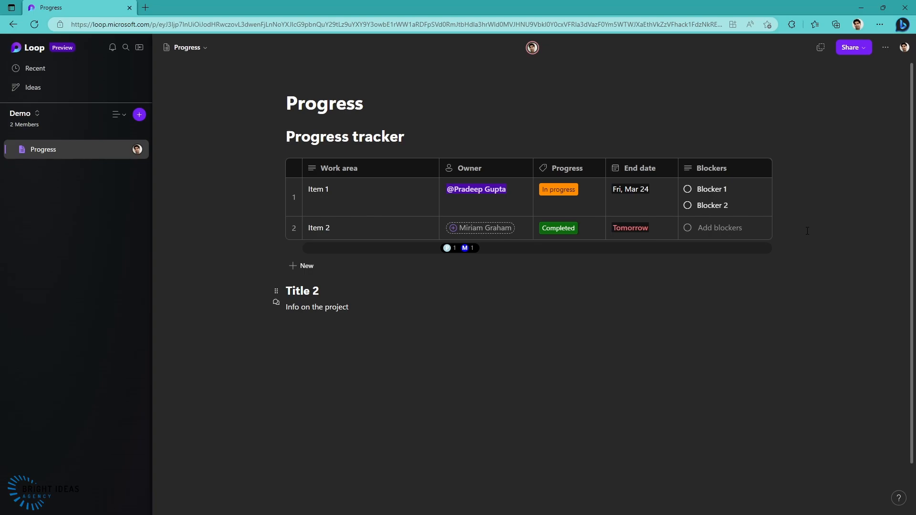
pyautogui.click(720, 227)
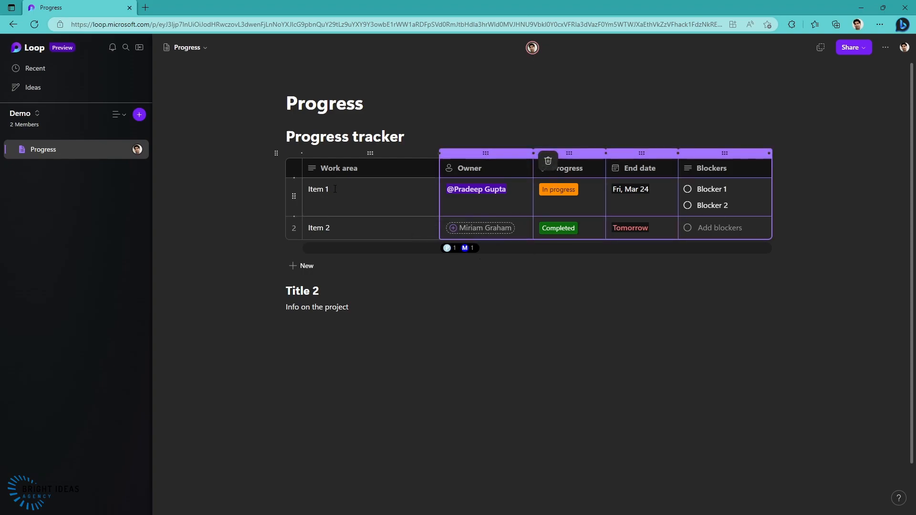
pyautogui.moveTo(275, 160)
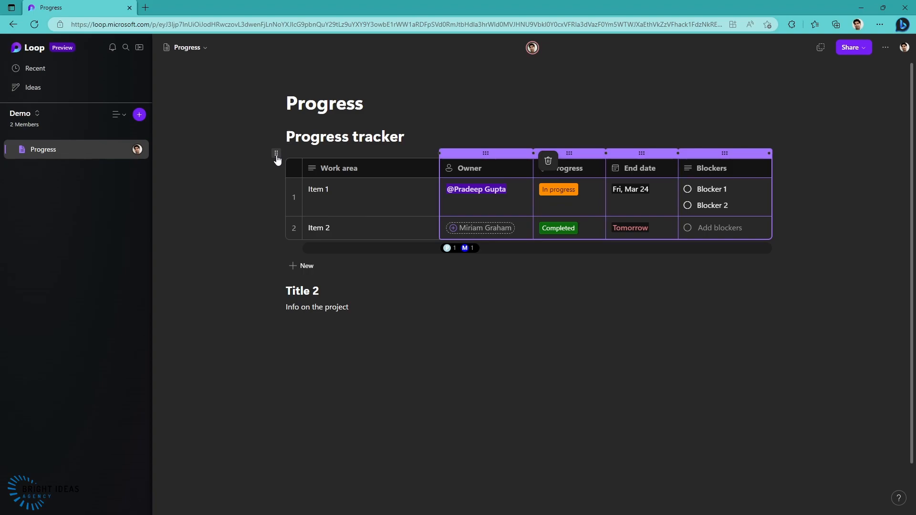
# Select the whole Progress tracker block and copy it as a Loop component.
pyautogui.click(275, 154)
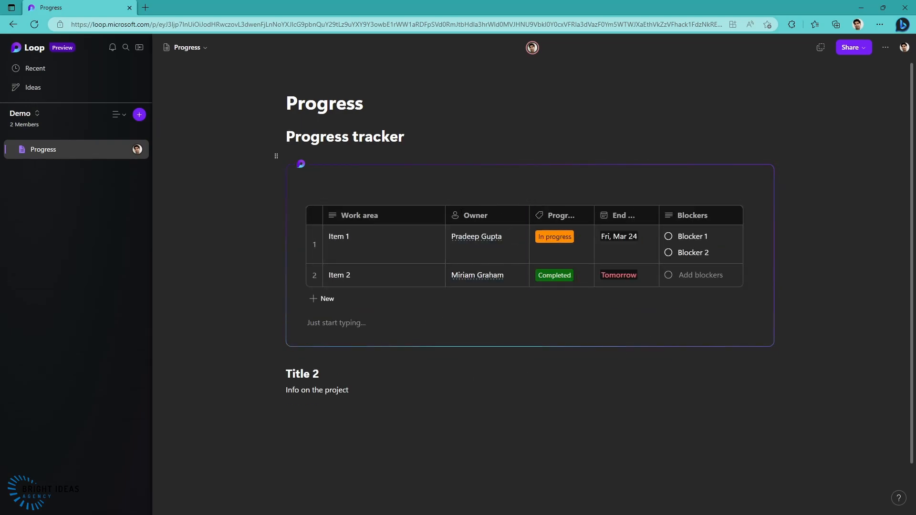
pyautogui.moveTo(756, 165)
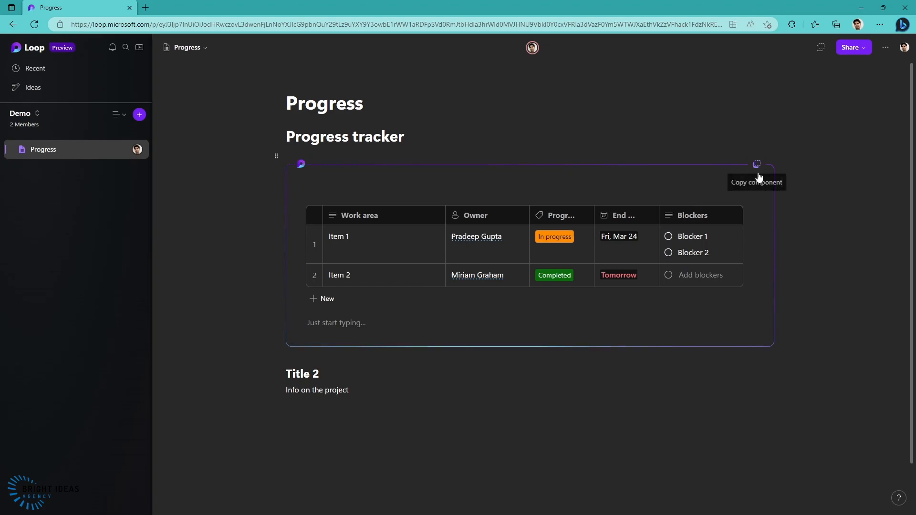
pyautogui.moveTo(756, 167)
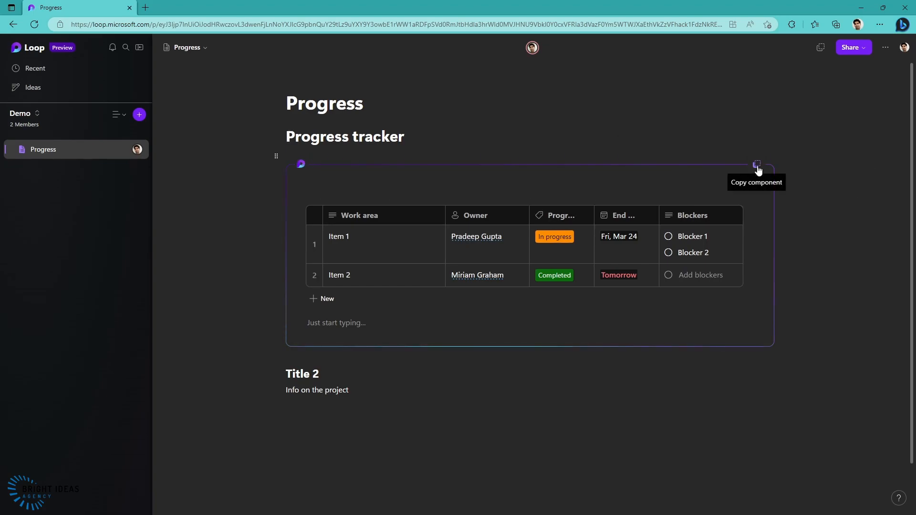
pyautogui.click(757, 164)
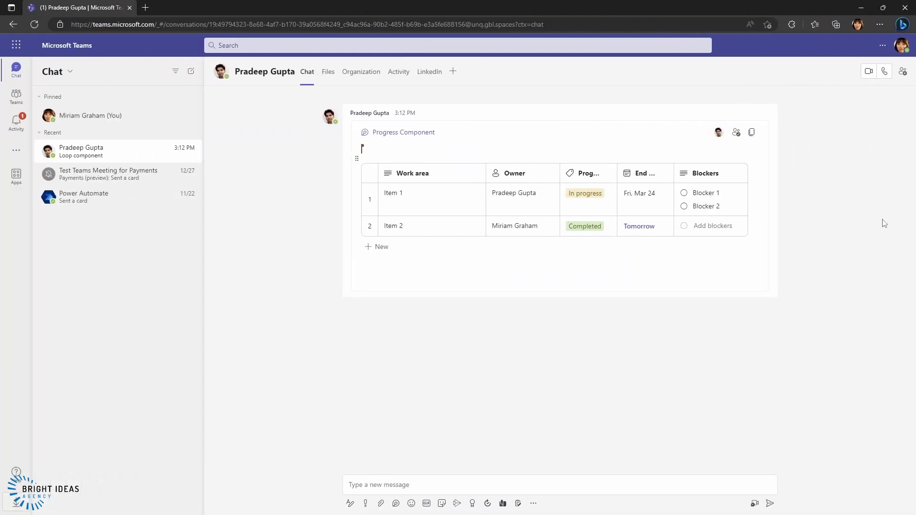
pyautogui.moveTo(391, 132)
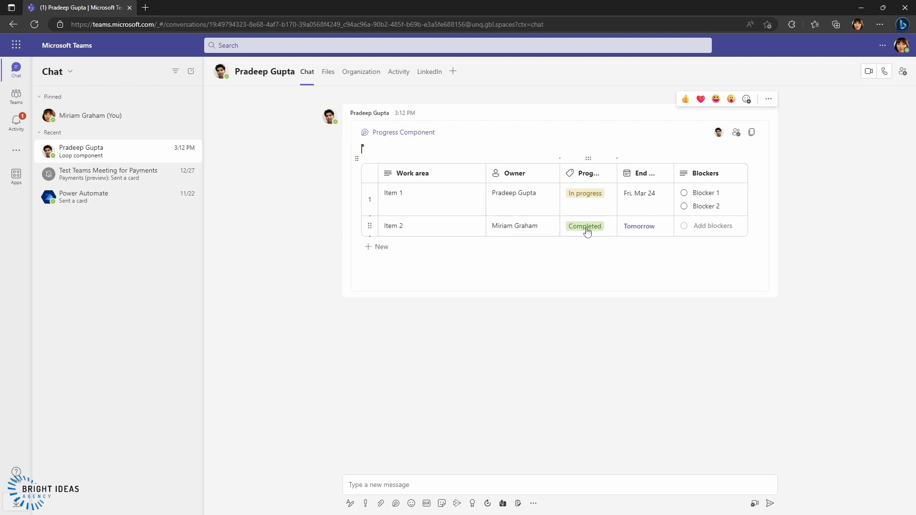
# Mark Item 2 as In progress and add a 'Waiting' blocker in the Teams chat component.
pyautogui.click(583, 227)
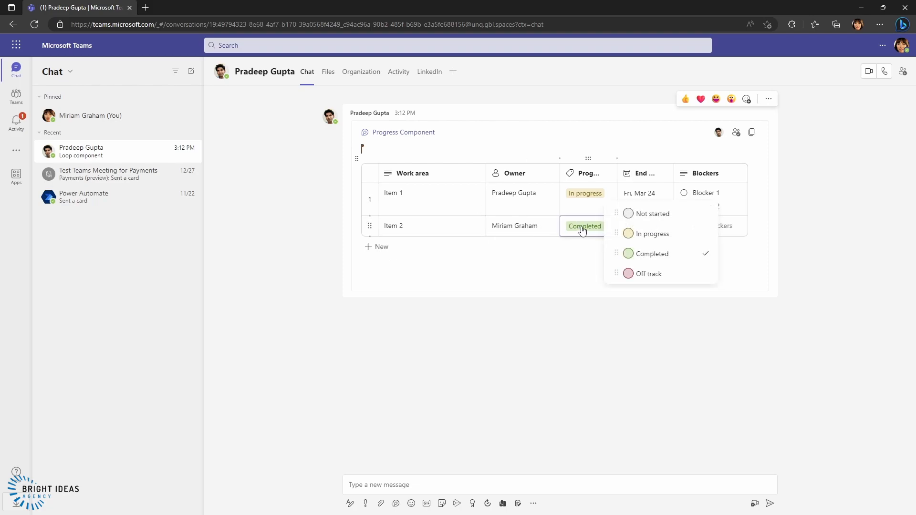
pyautogui.click(652, 234)
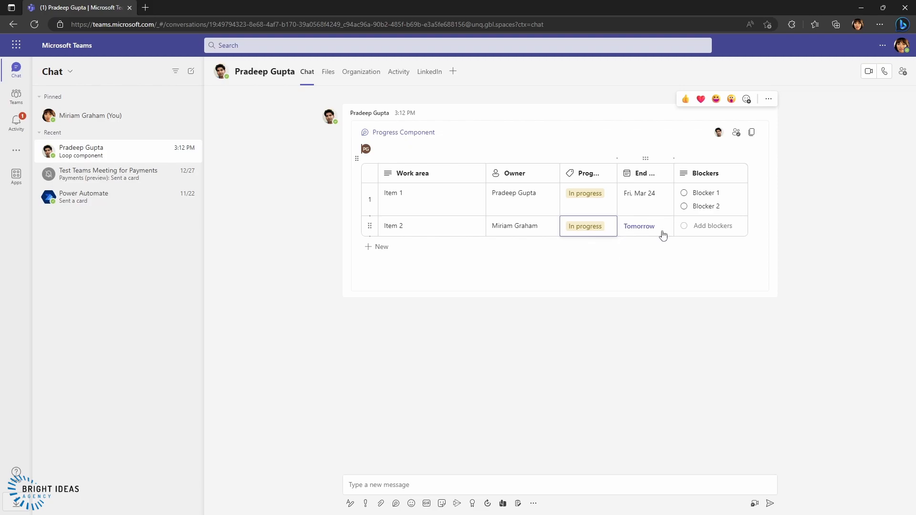
pyautogui.click(710, 226)
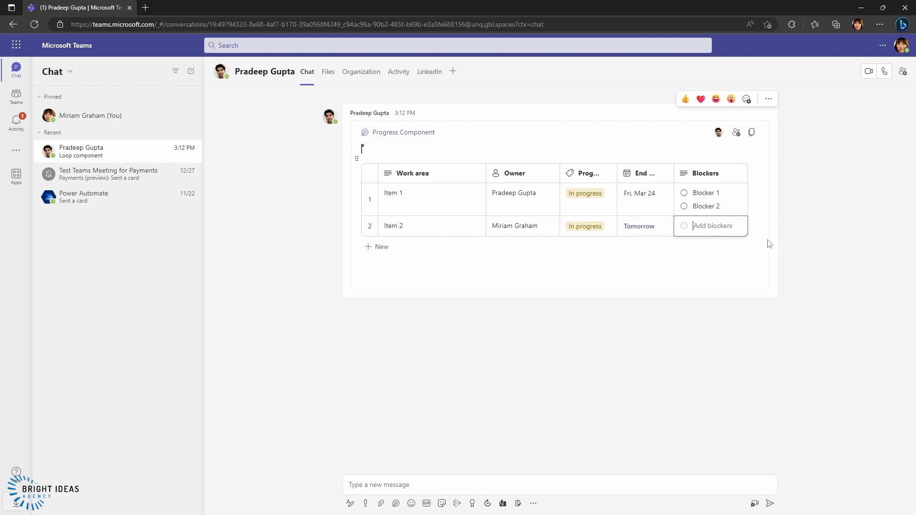
pyautogui.write('Waiting on Blocker 3')
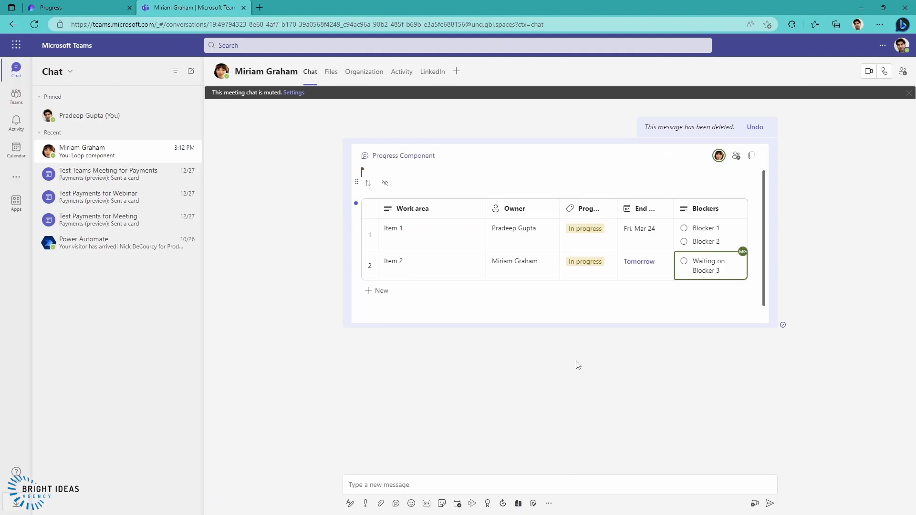
pyautogui.moveTo(606, 342)
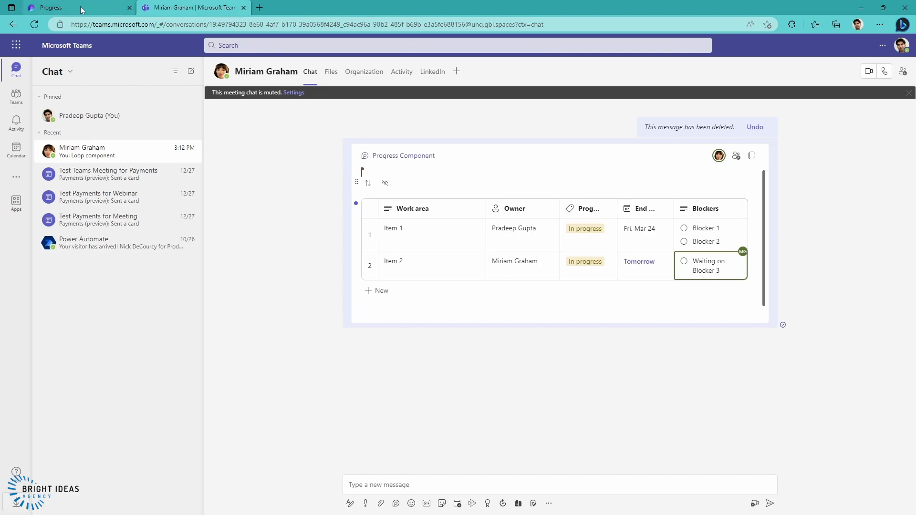
# Return to the Loop browser tab after confirming the live update in the other chat.
pyautogui.click(79, 7)
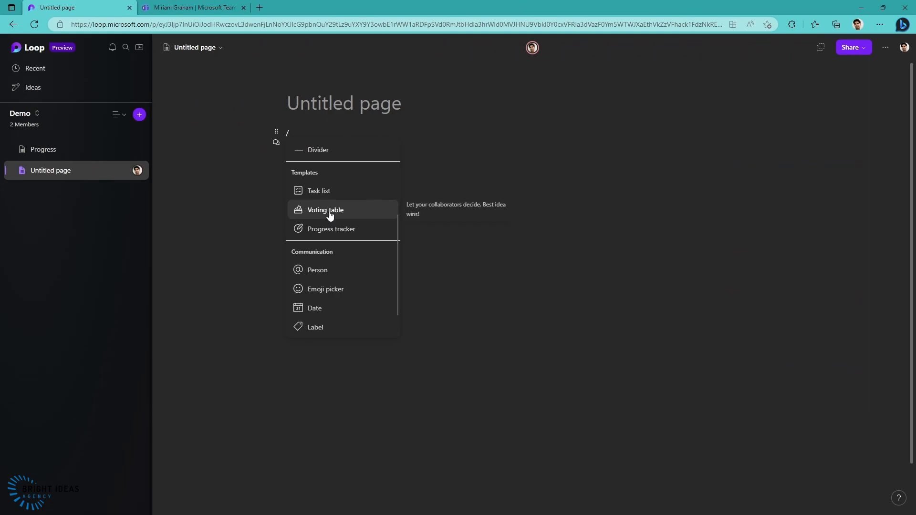
# Insert a Voting table with Idea 1 and Idea 2, make it a Loop component and copy it.
pyautogui.click(325, 210)
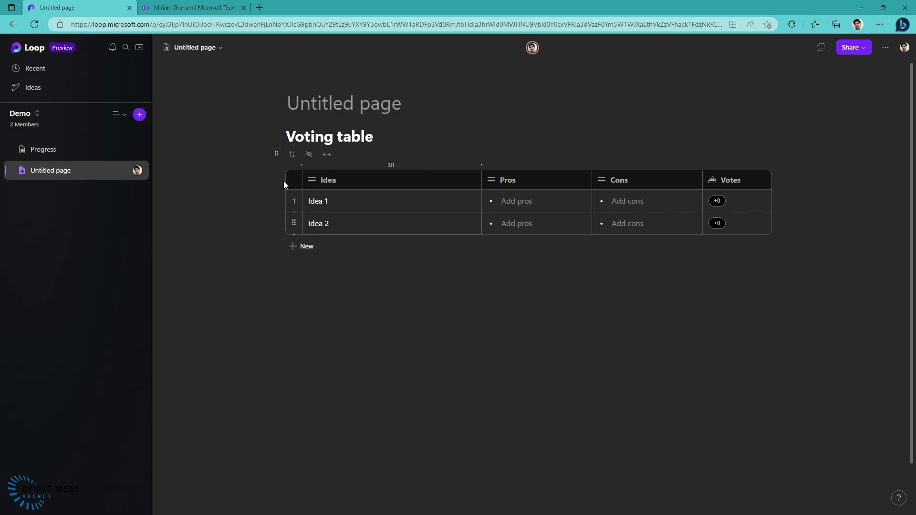
pyautogui.click(276, 154)
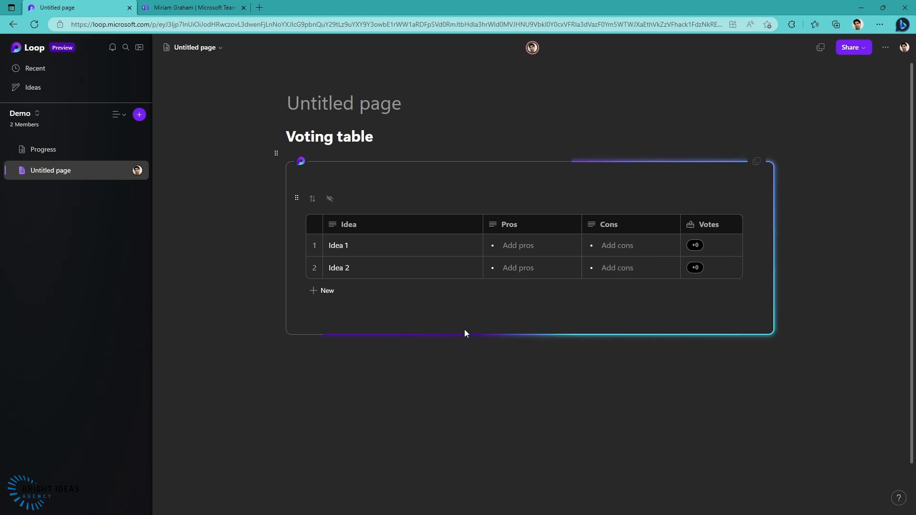
pyautogui.click(756, 162)
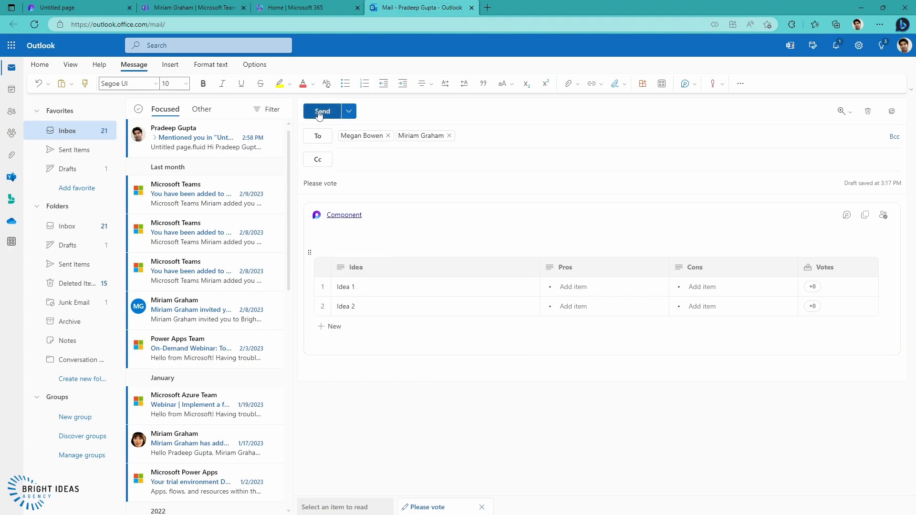
# Send the 'Please vote' email with the voting table to Megan Bowen and Miriam Graham.
pyautogui.click(322, 111)
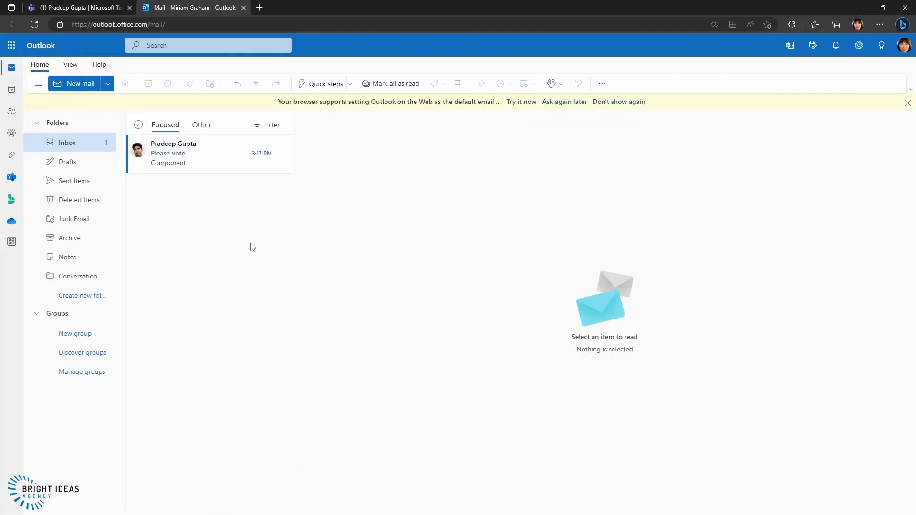
# Open the Please vote email and cast two votes for Idea 1 in the embedded table.
pyautogui.click(192, 153)
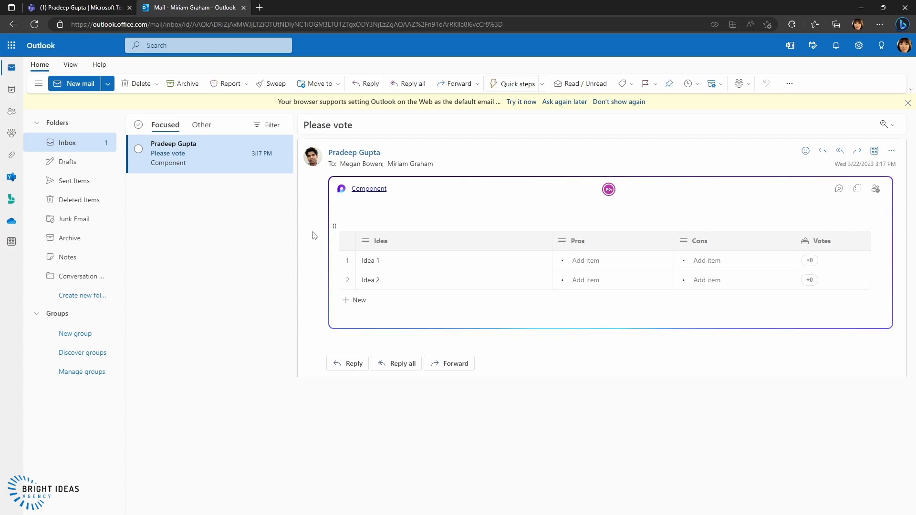
pyautogui.click(809, 260)
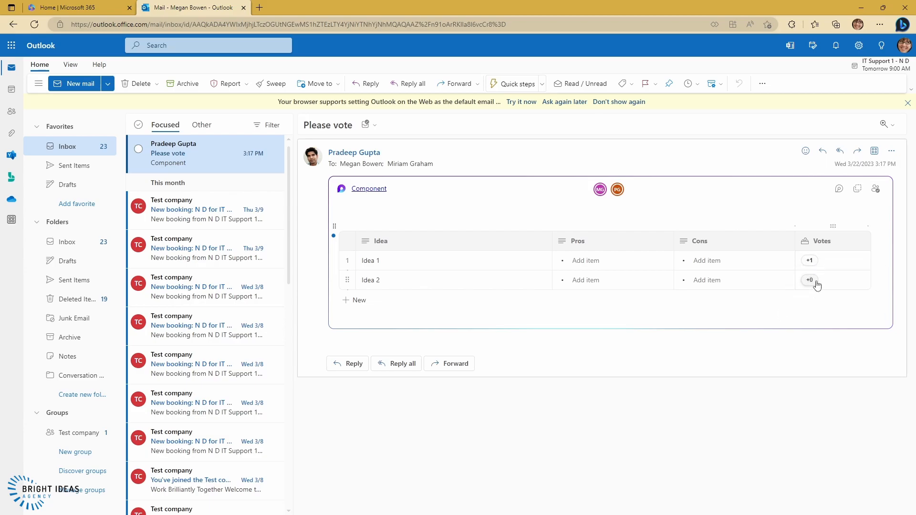
pyautogui.click(809, 260)
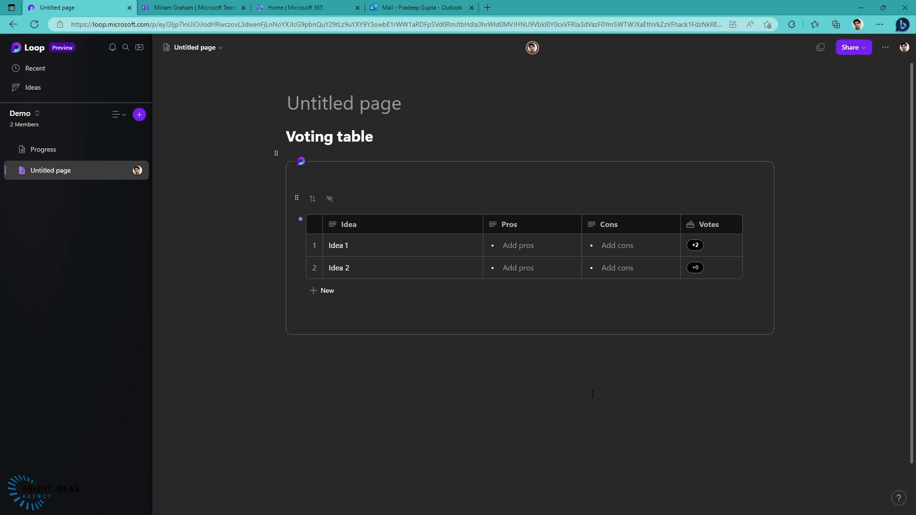
# Check Idea 1's two votes on the Loop page and add a new page to the Demo workspace.
pyautogui.click(694, 245)
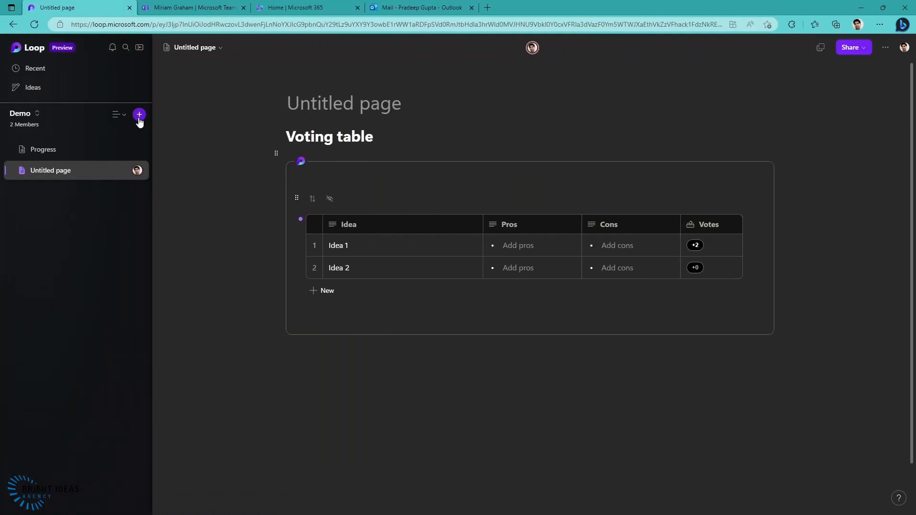
pyautogui.click(139, 115)
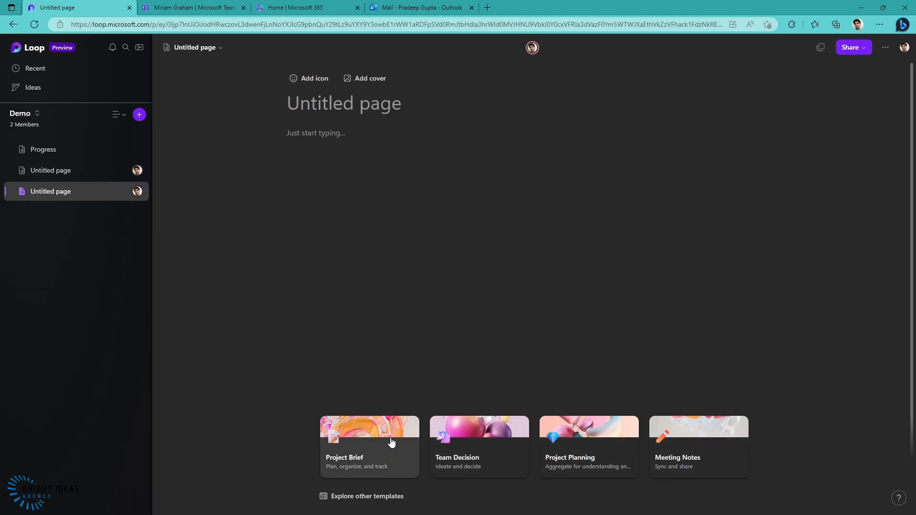
# Fill the page from the Project Brief template and select its Overview and Goals sections to share.
pyautogui.click(369, 447)
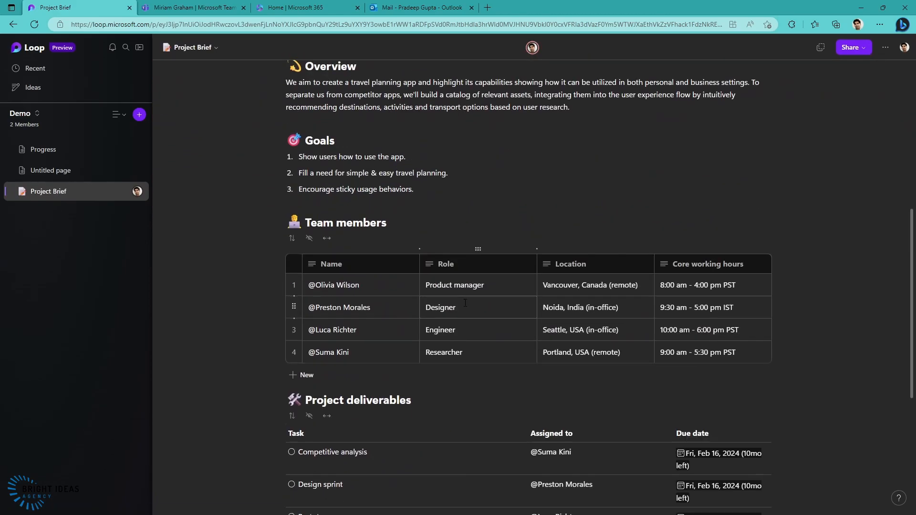
pyautogui.scroll(-3)
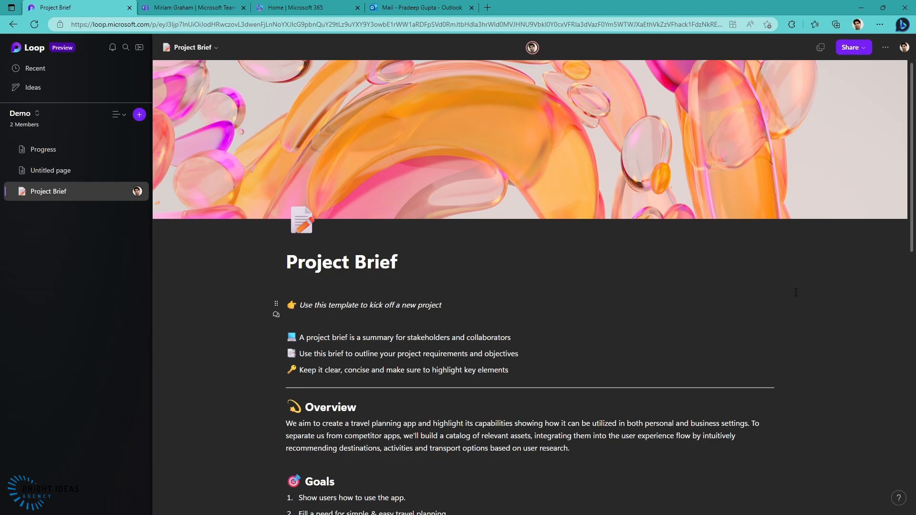
pyautogui.scroll(-3)
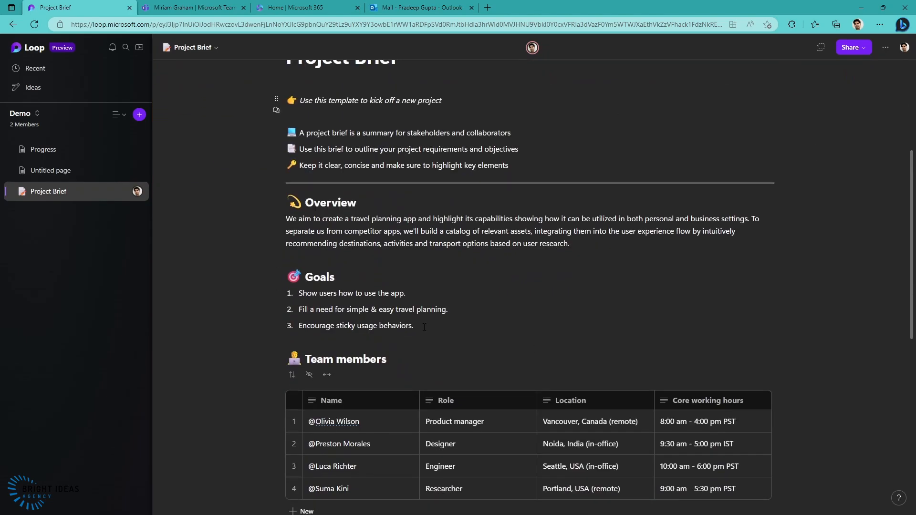
pyautogui.moveTo(298, 203); pyautogui.dragTo(415, 325)
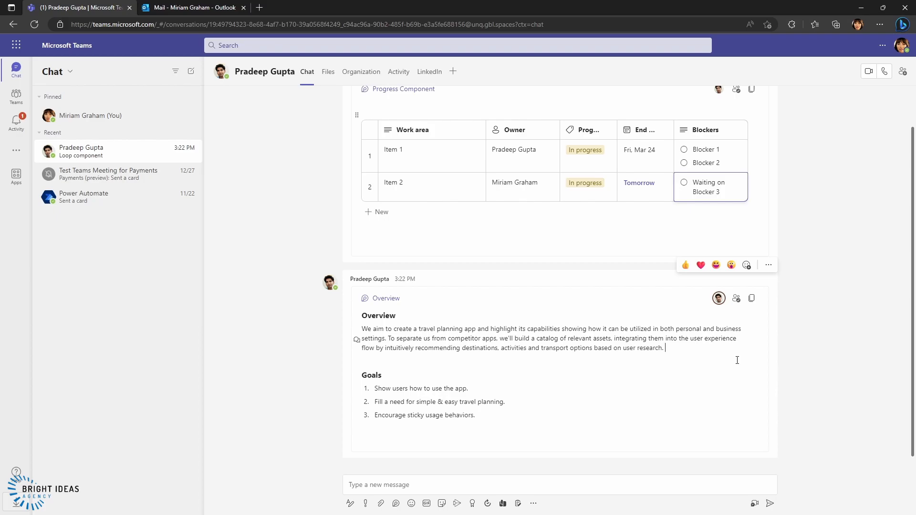
# Append the note 'This is something Miriam added!' to the Overview paragraph of the shared component.
pyautogui.write('This is something Miriam added!')
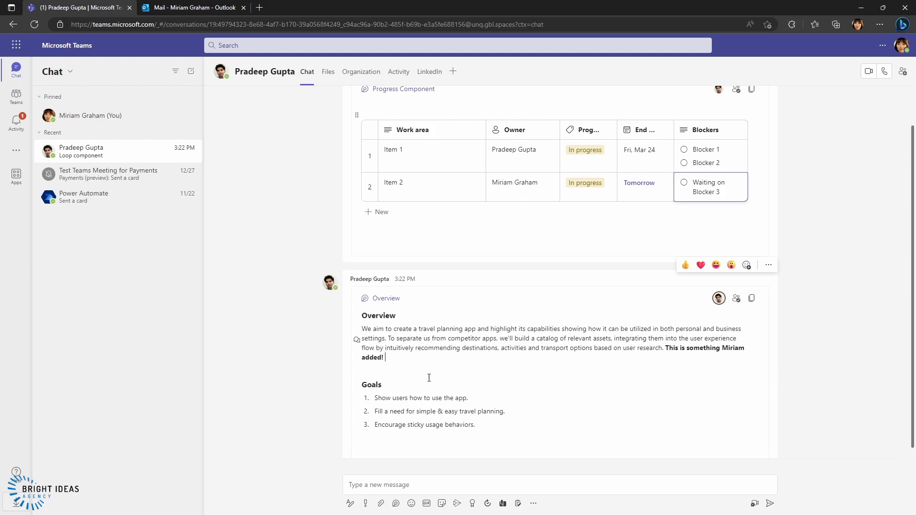